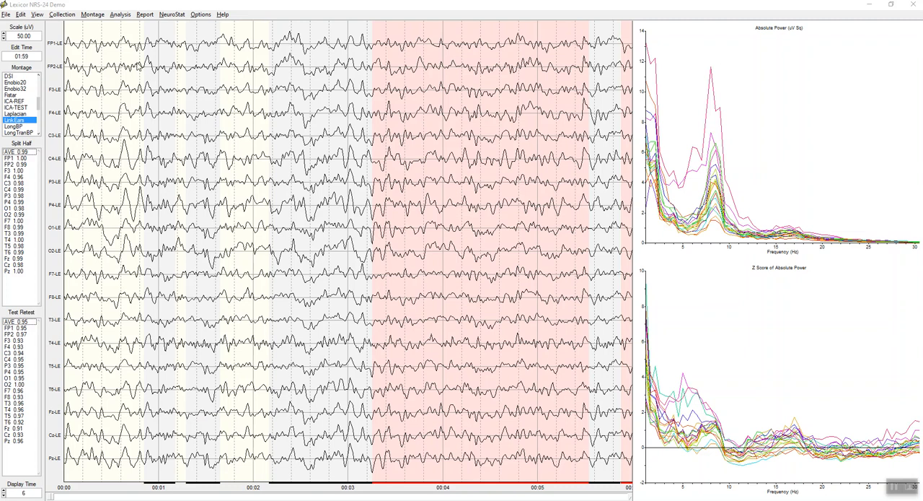
mouse_move(121, 14)
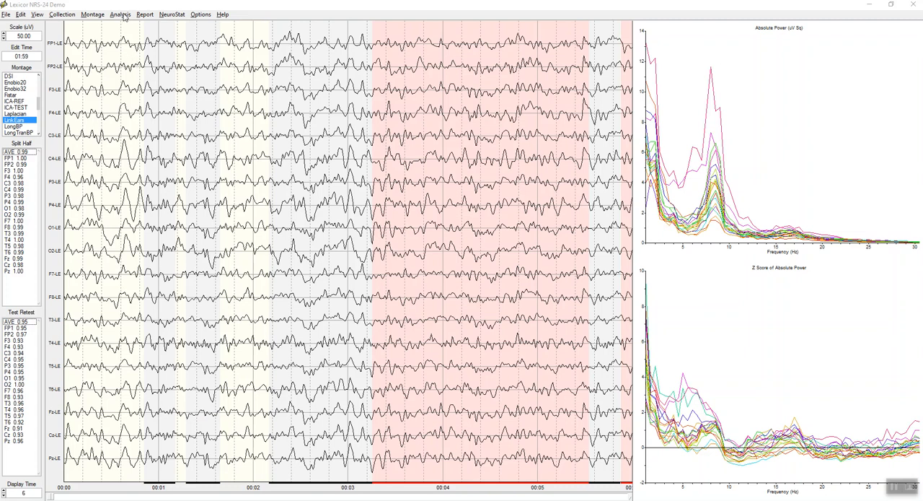
mouse_move(69, 180)
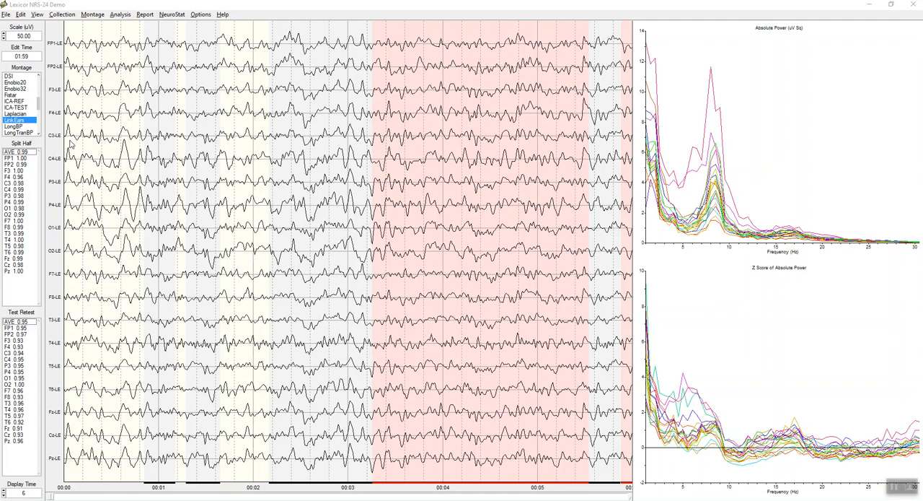
mouse_move(161, 174)
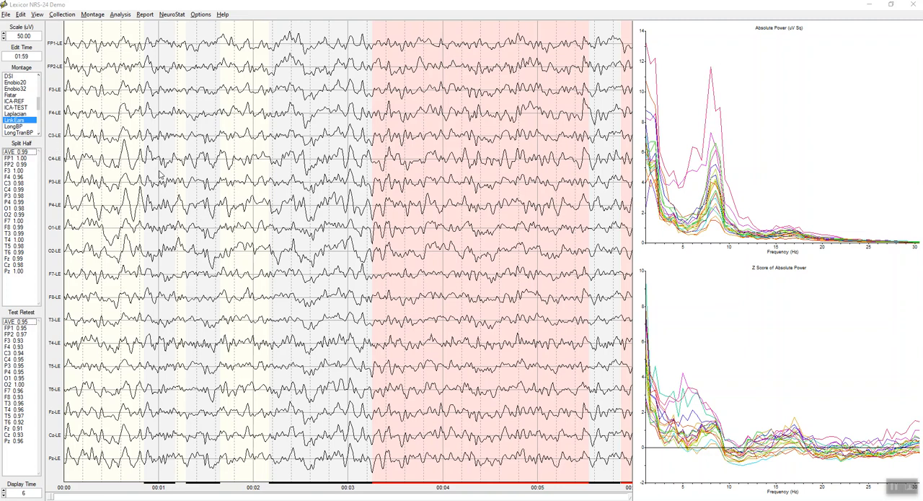
mouse_move(99, 34)
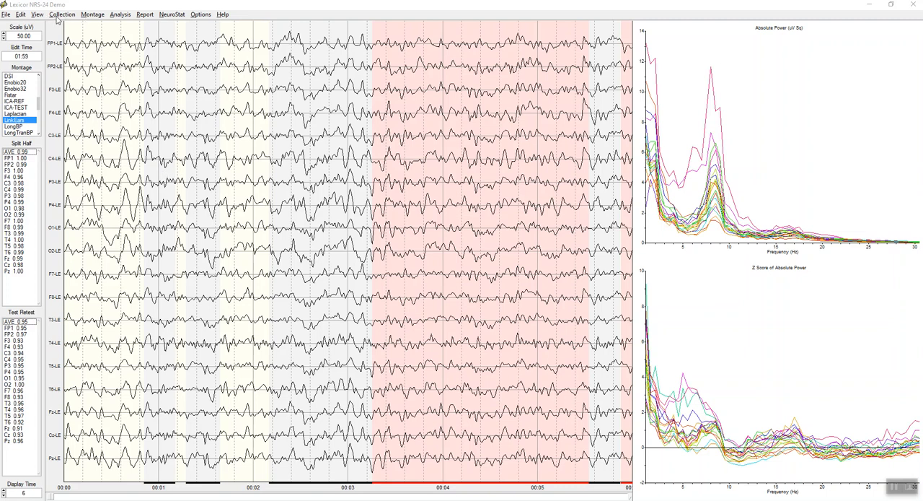
Browse the data, display and report menus, launch NeuroNavigator, and rotate the head toward the hot spot.
click(62, 13)
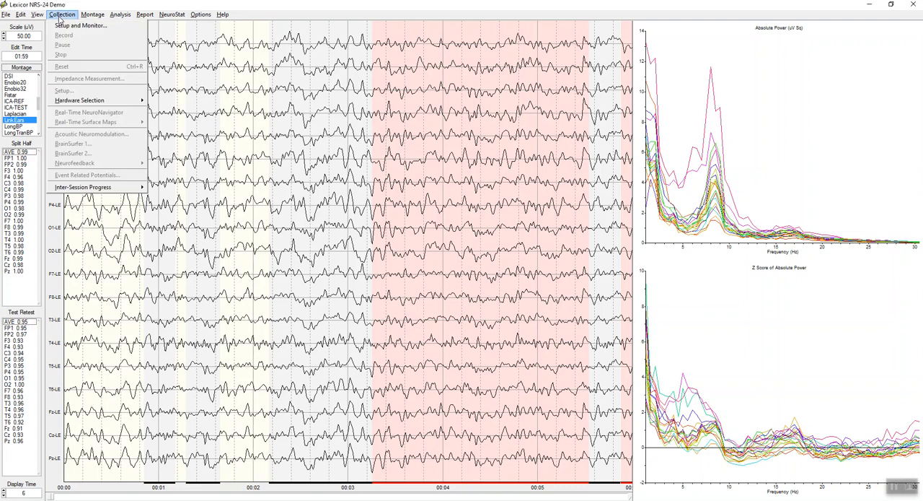
mouse_move(90, 115)
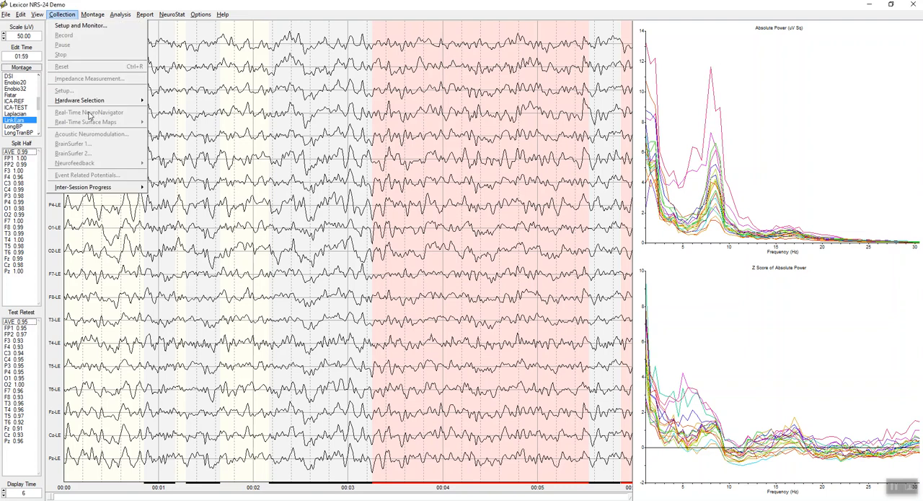
mouse_move(92, 117)
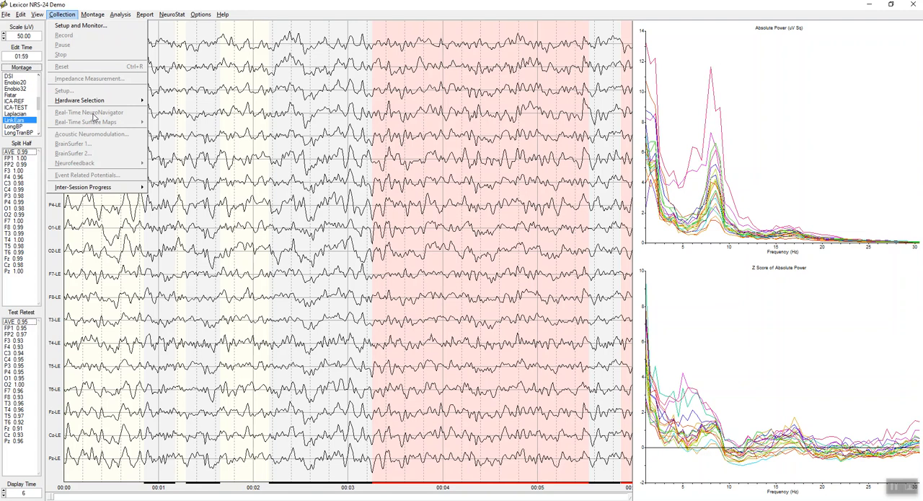
click(36, 14)
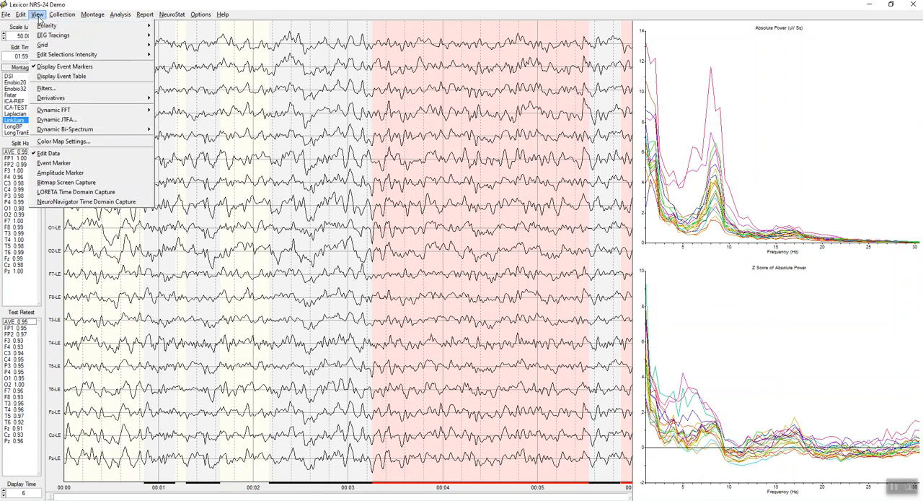
mouse_move(76, 201)
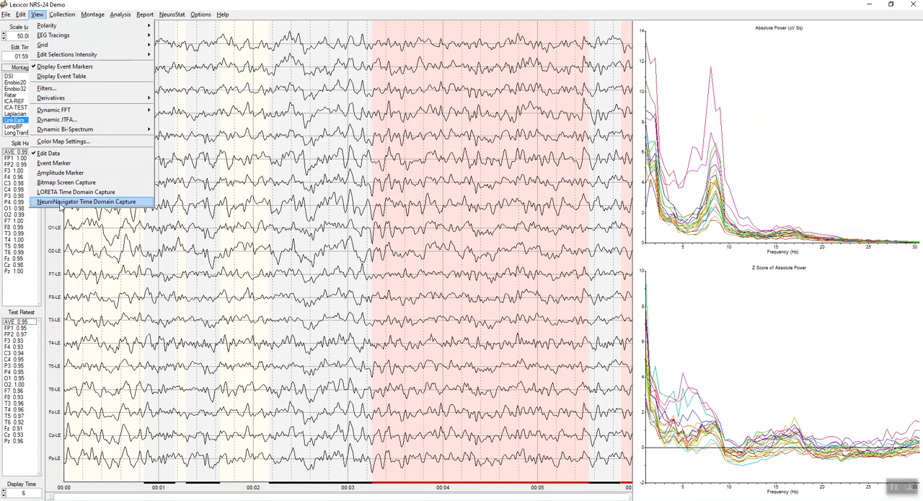
mouse_move(67, 203)
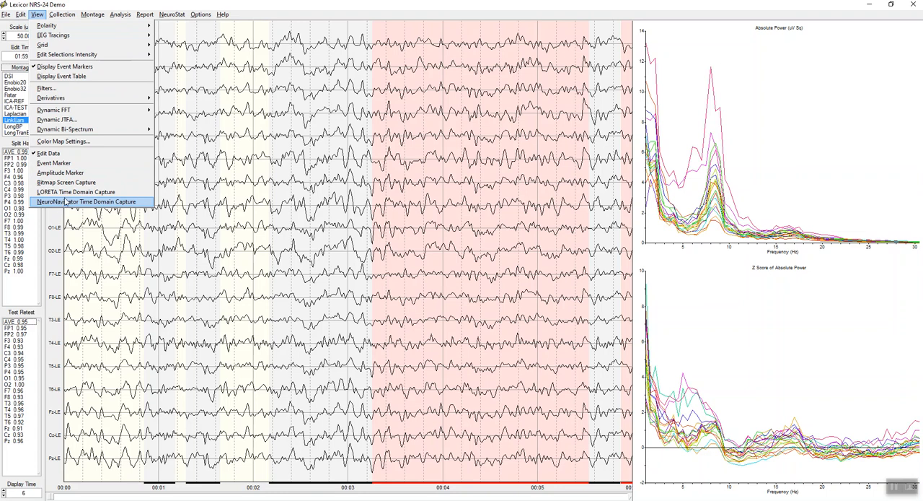
click(145, 14)
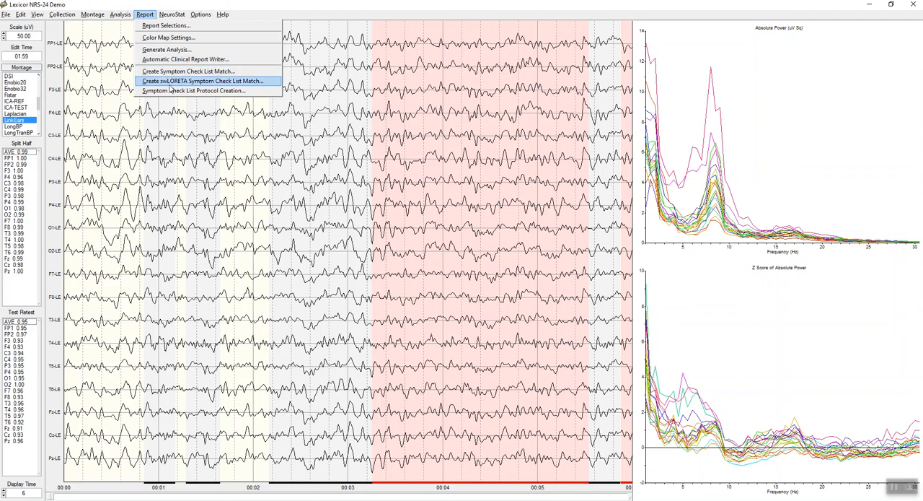
mouse_move(169, 88)
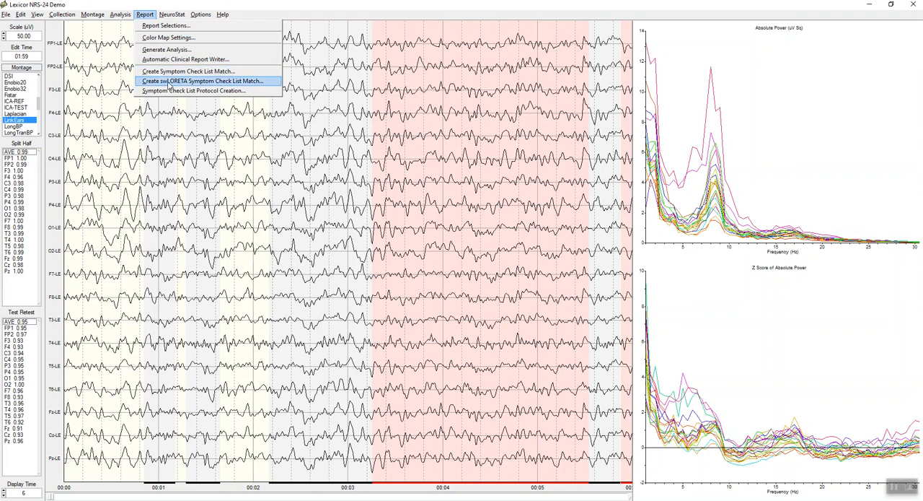
mouse_move(395, 15)
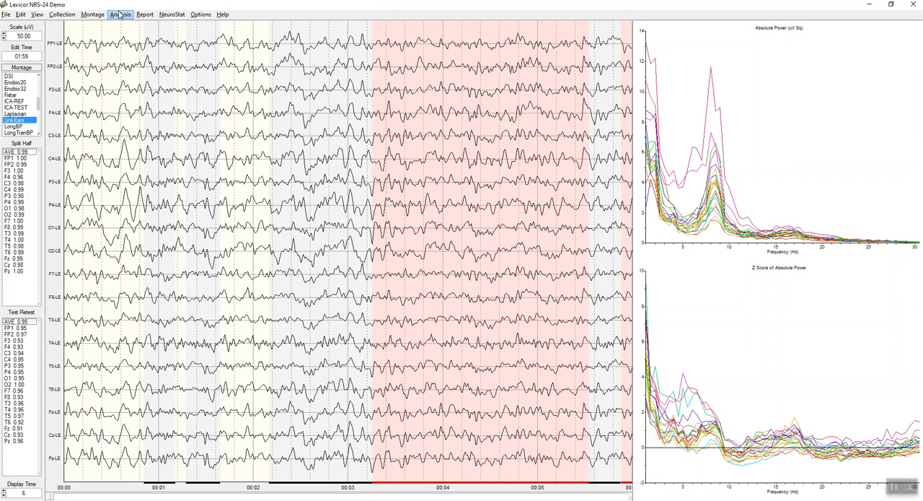
click(120, 14)
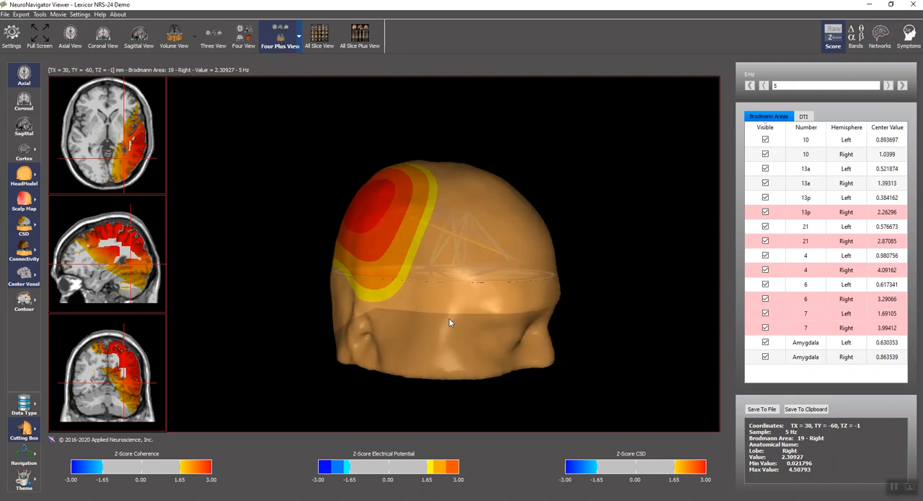
drag(449, 322, 288, 296)
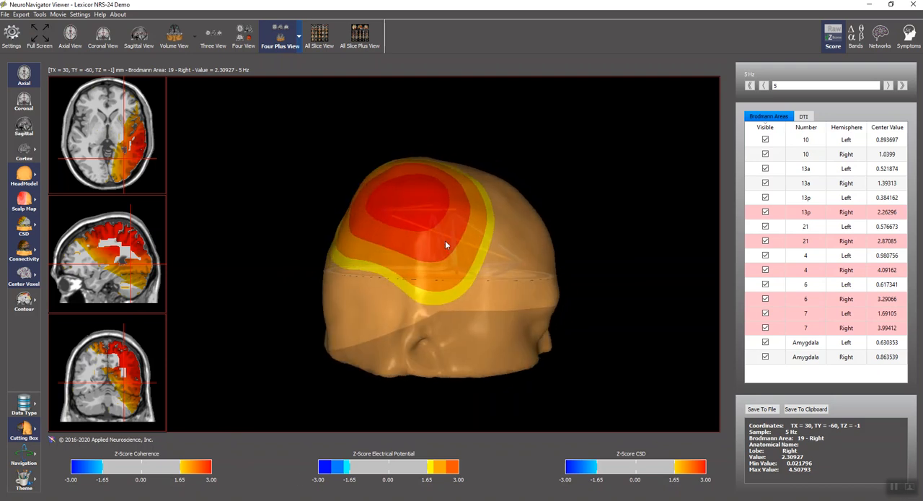
Check the maps as raw scores, then switch them back to z-scores.
click(833, 32)
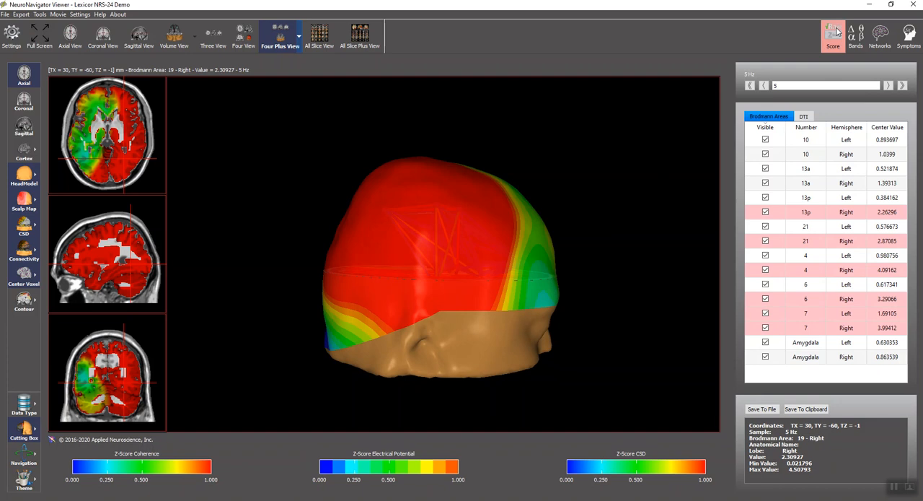
click(833, 33)
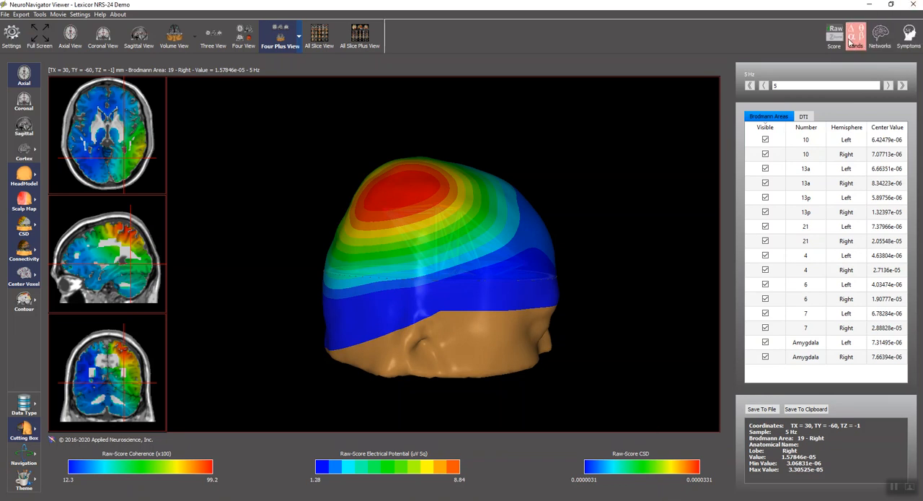
click(833, 33)
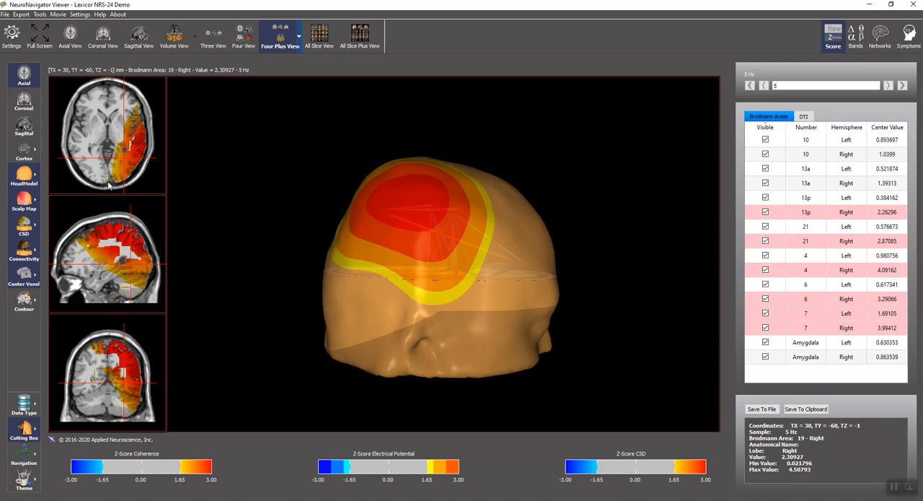
Probe locations in the axial and coronal slices and hide the scalp map to show connectivity lines.
click(137, 157)
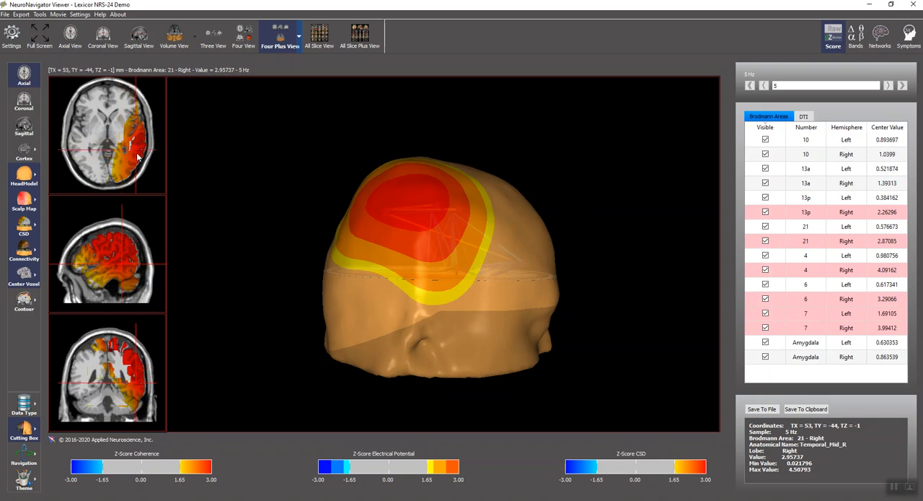
click(129, 157)
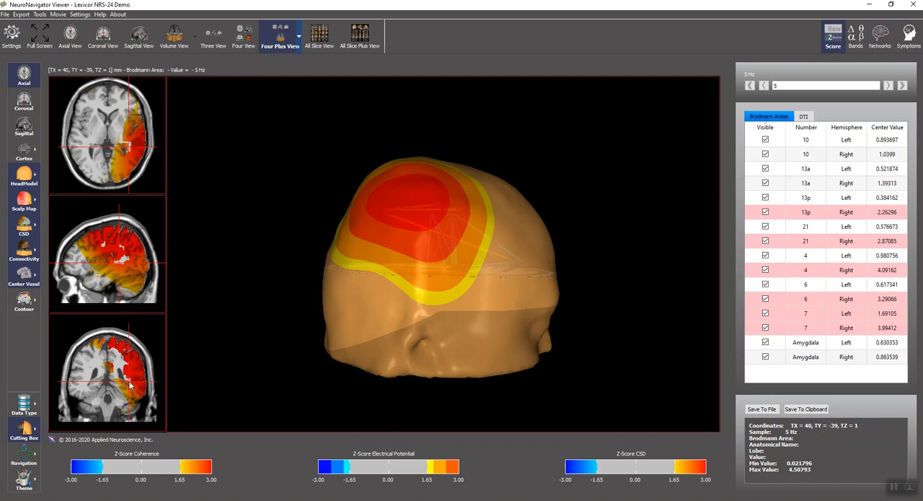
click(137, 381)
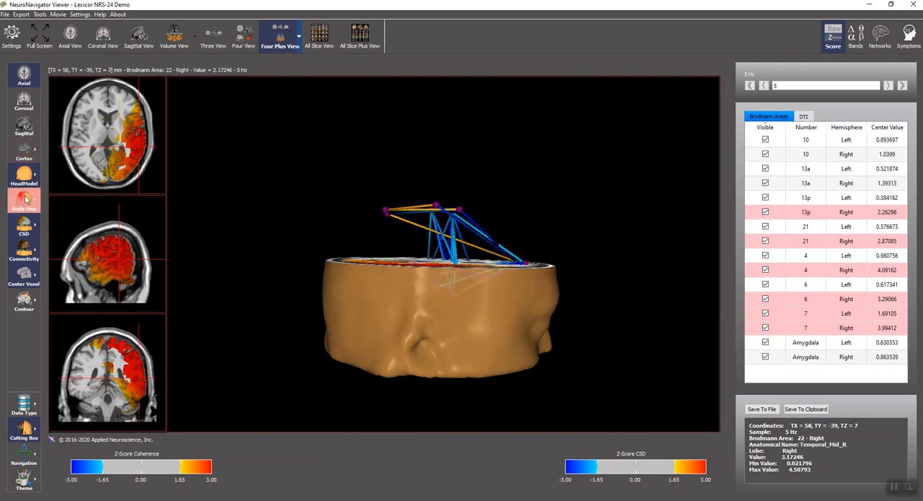
Rotate the head and restrict connectivity to the Attention - Dorsal network (areas 19, 39, 40, 6–9).
drag(440, 288, 354, 281)
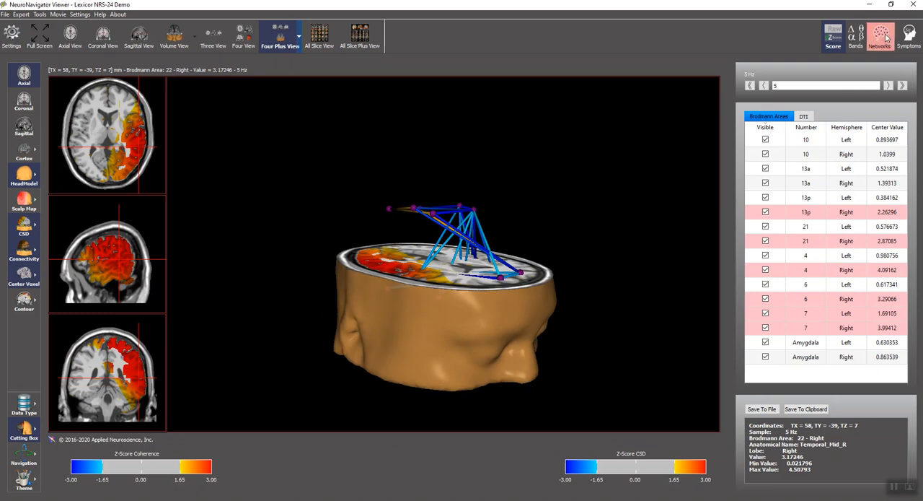
click(879, 36)
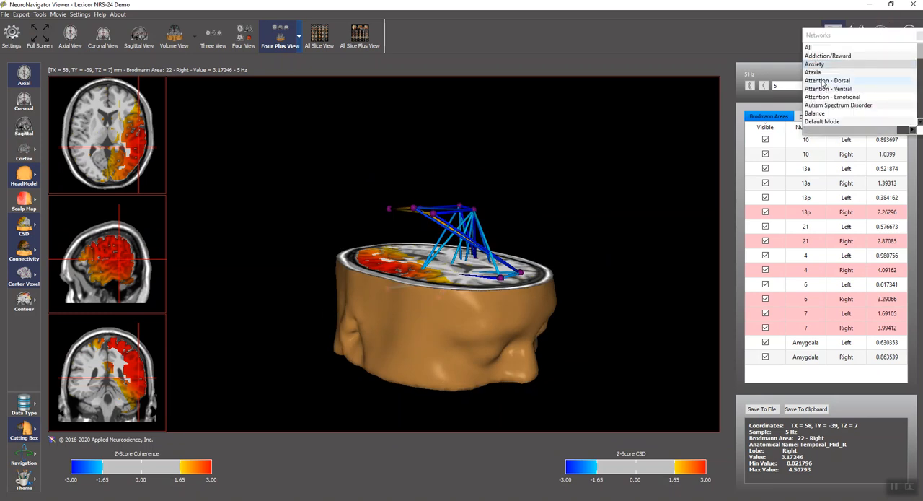
click(827, 80)
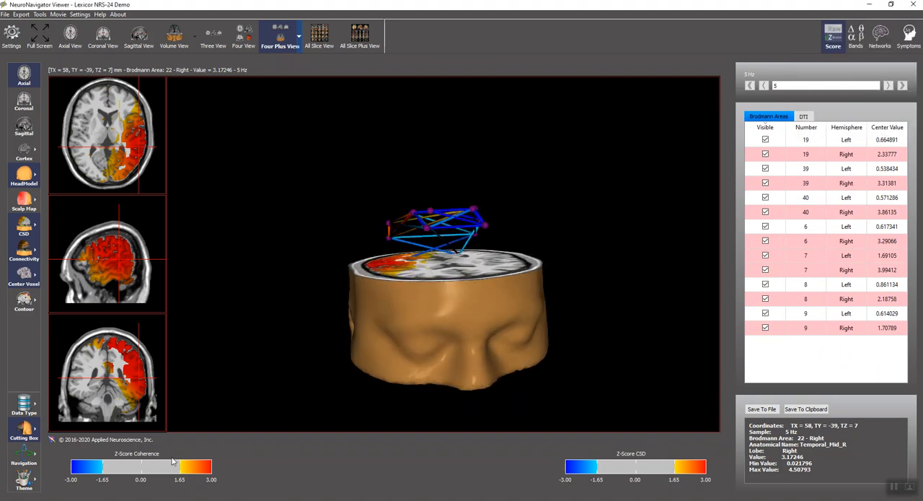
mouse_move(456, 252)
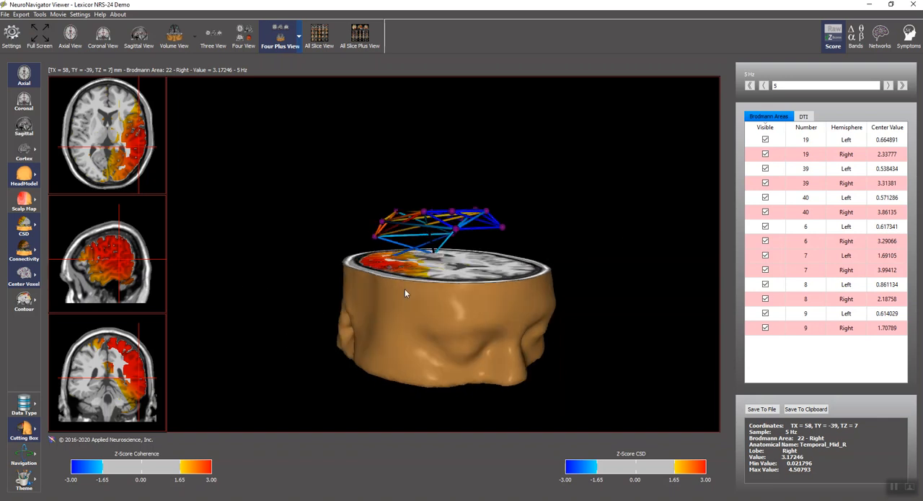
drag(404, 292, 401, 267)
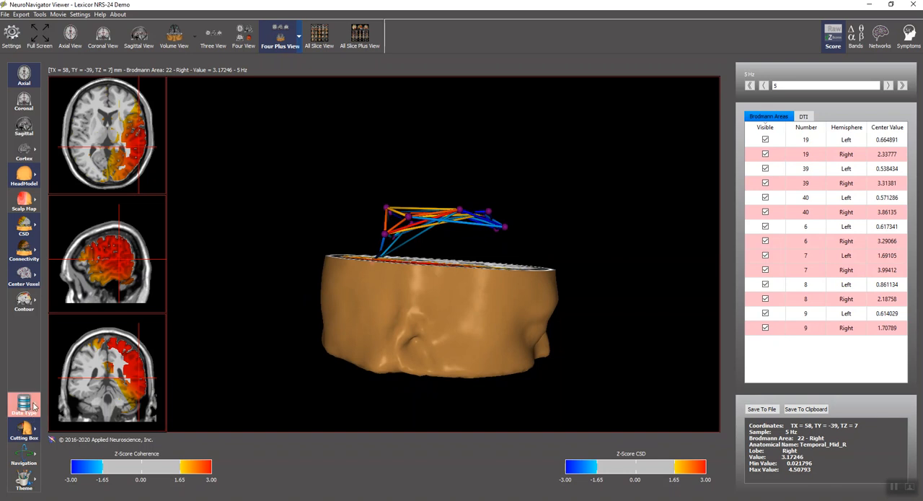
Try lagged coherence and phase difference connections, then settle on information flow.
click(24, 404)
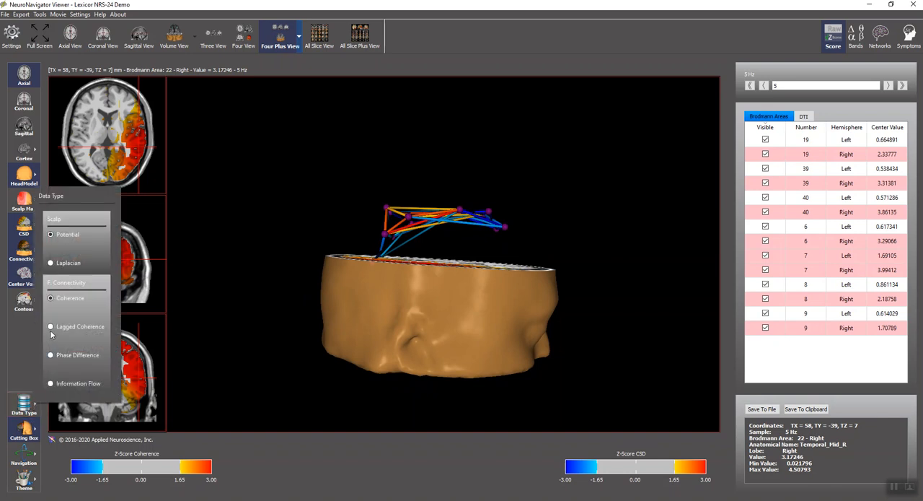
click(51, 326)
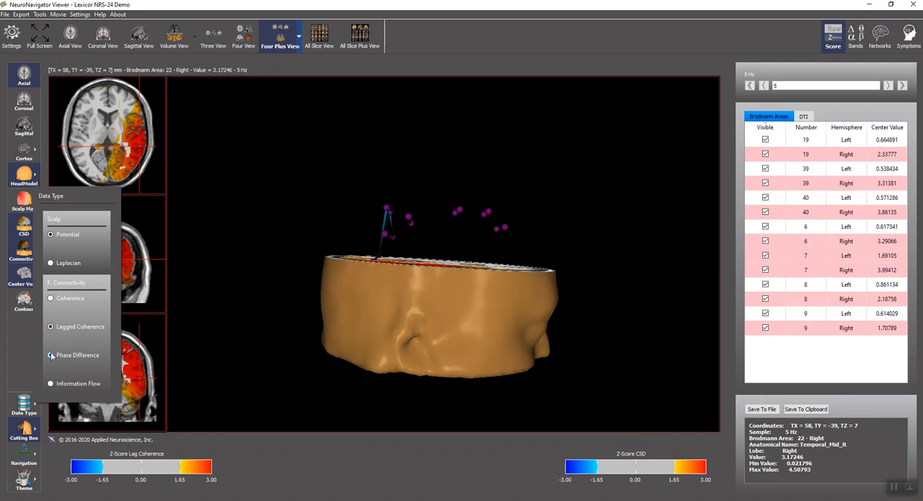
click(51, 354)
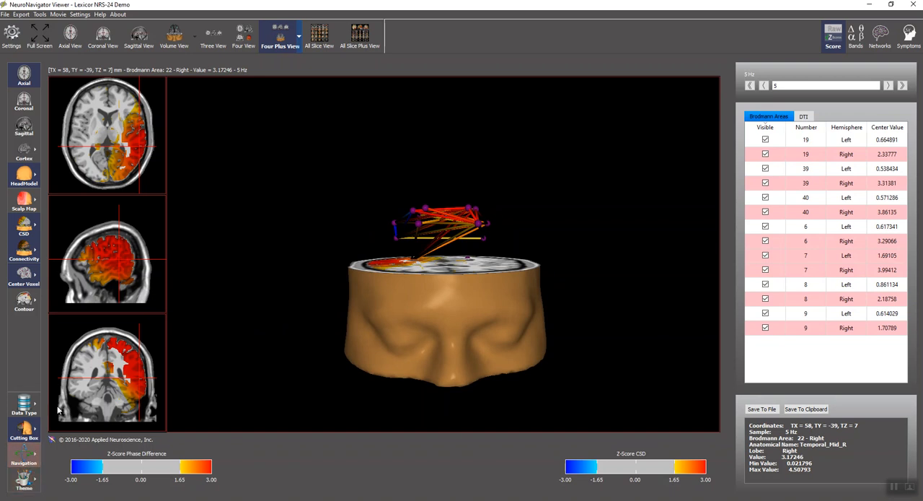
click(23, 407)
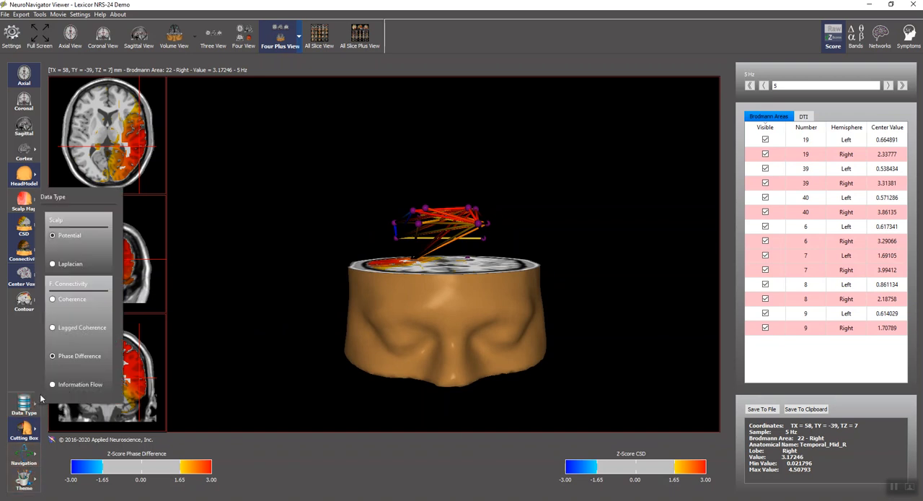
click(52, 384)
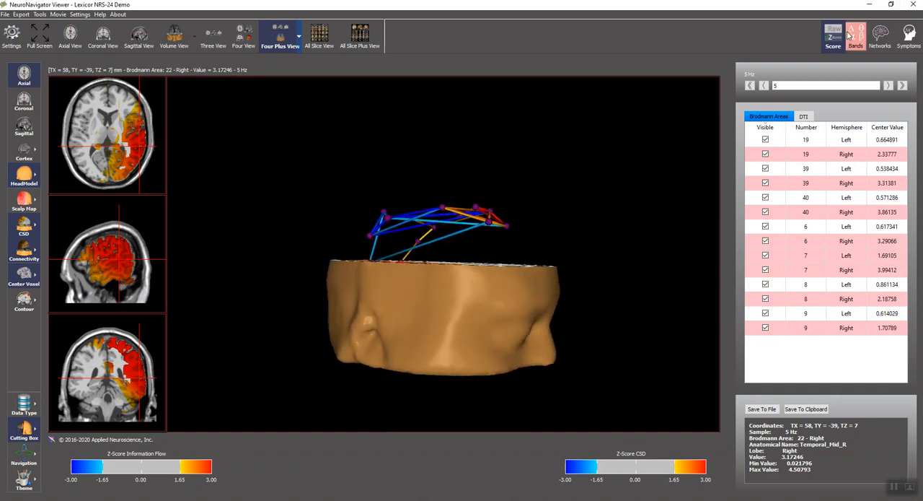
Toggle the Score setting until maps and connectivity show z-scores.
click(833, 34)
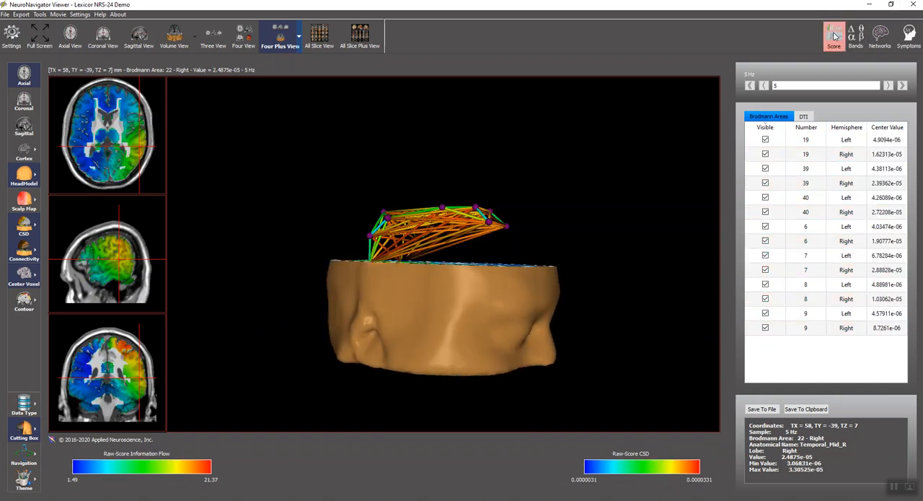
click(834, 32)
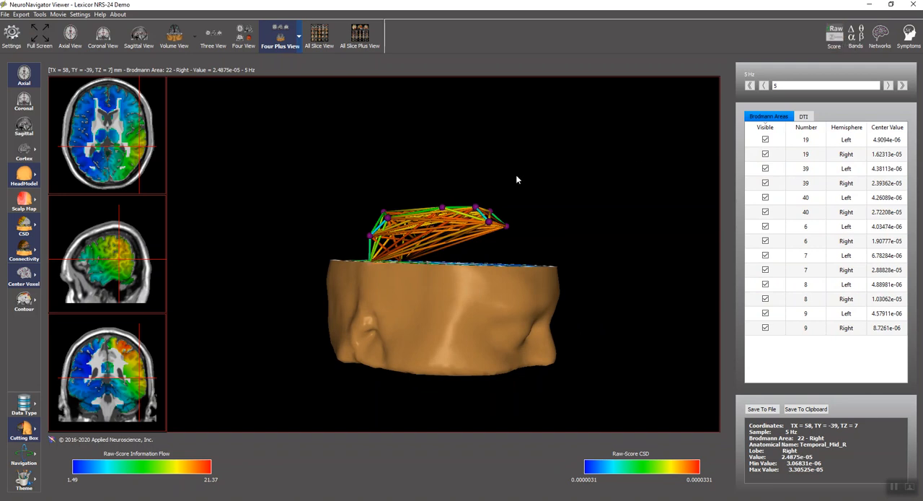
click(834, 32)
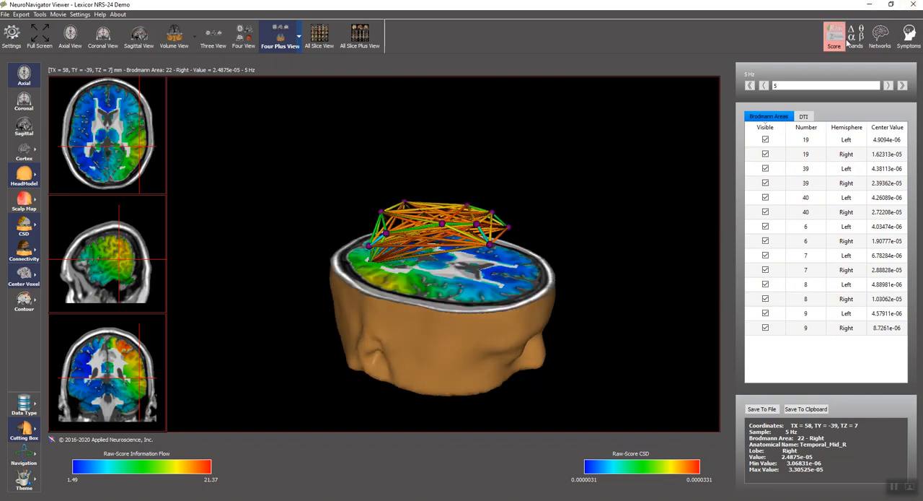
click(834, 36)
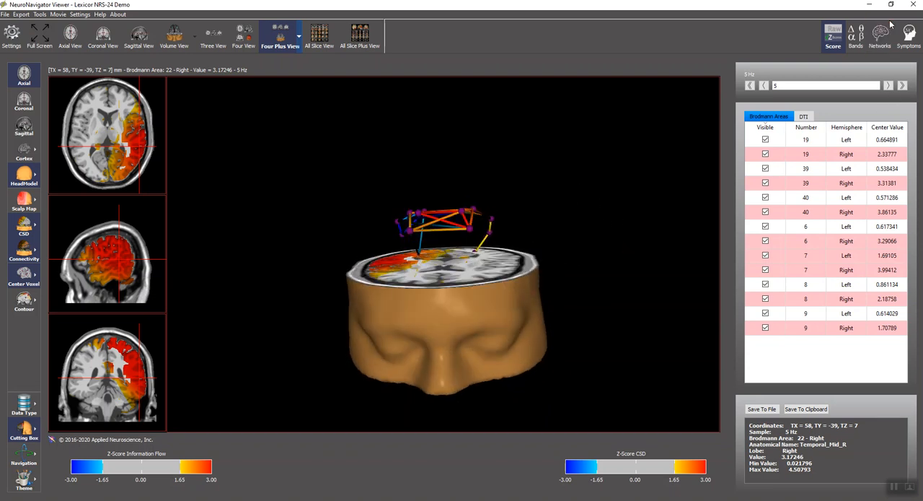
Pick the Balance network (Brodmann 1–4 plus vermis) and drag the axial cut down to the cerebellum.
click(879, 36)
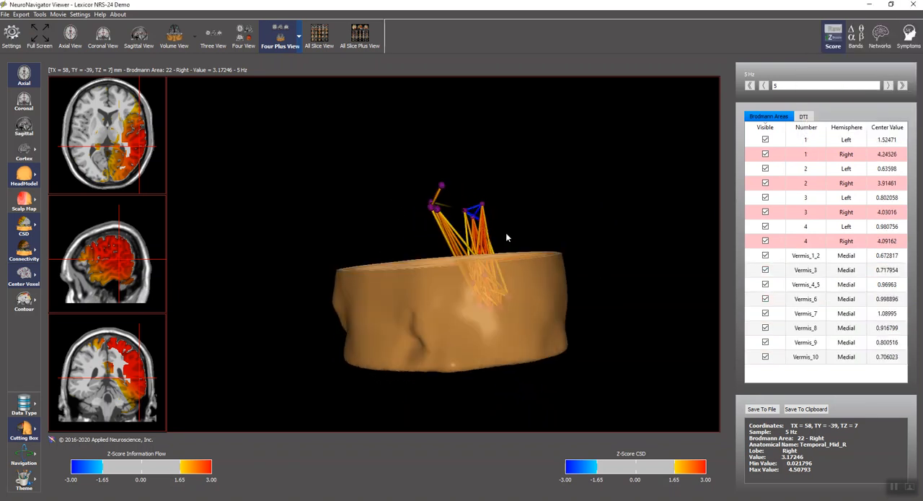
drag(507, 238, 530, 226)
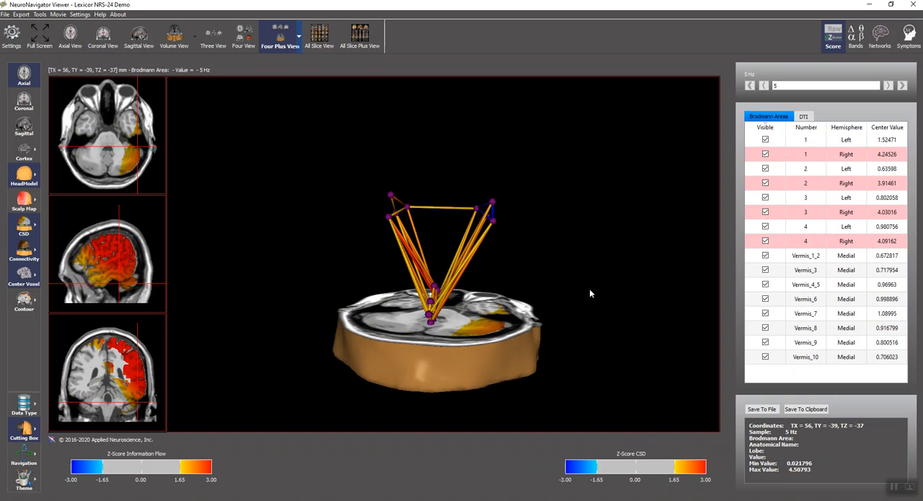
click(879, 36)
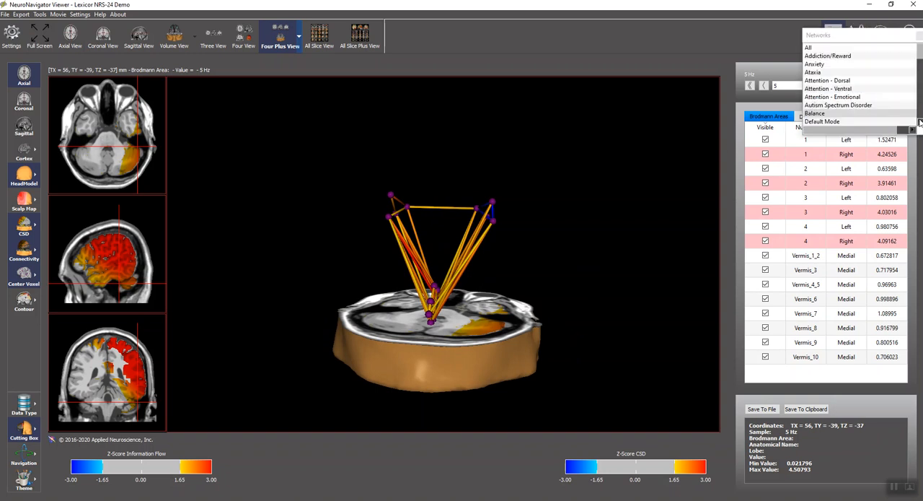
Preview the Default Mode and Language networks, then choose a symptom linking motor areas, thalamus and vermis.
click(822, 121)
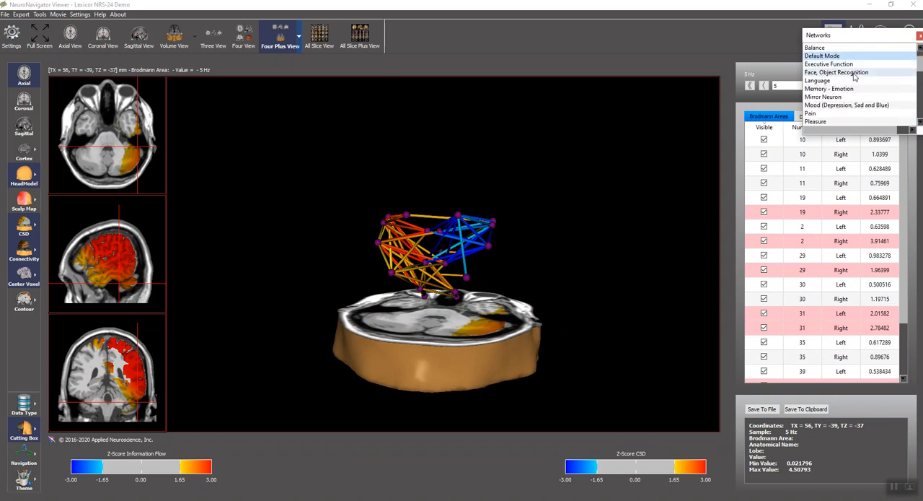
click(818, 80)
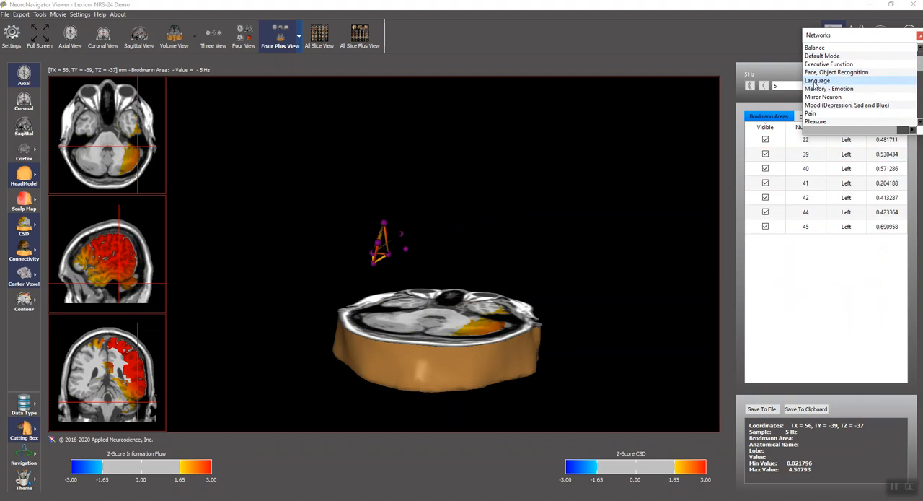
click(823, 97)
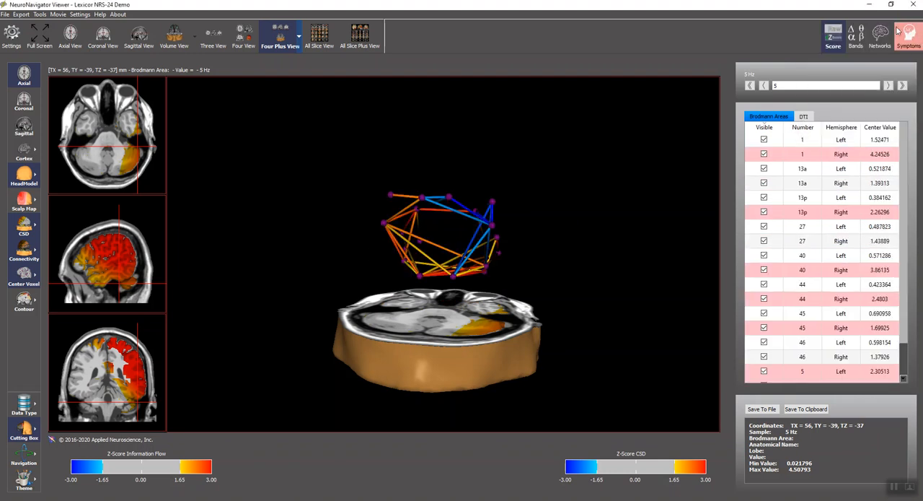
click(908, 36)
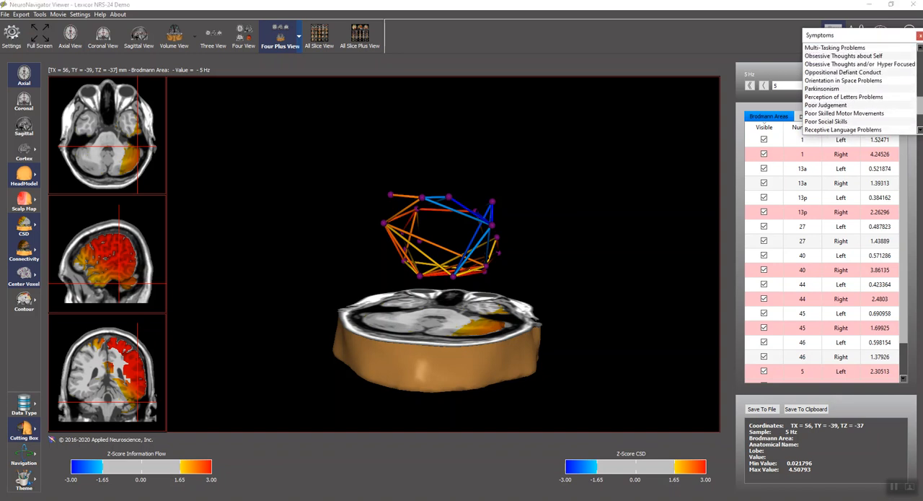
click(823, 88)
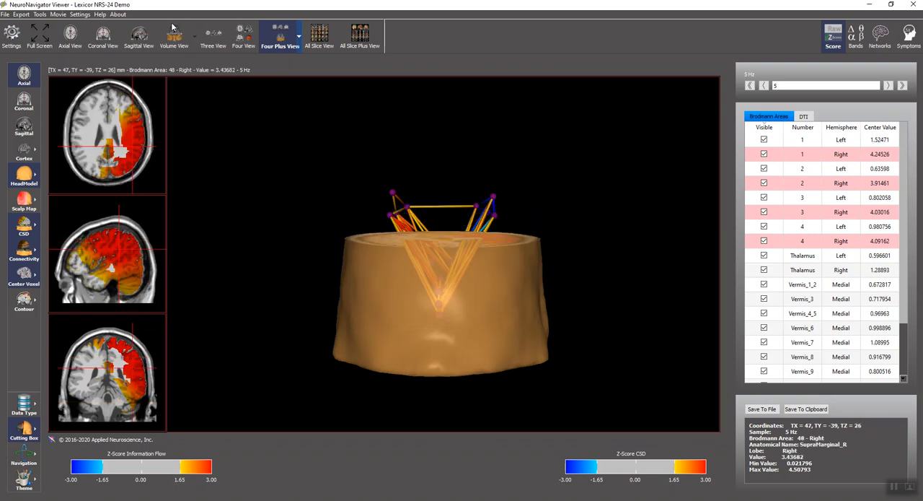
Switch to Volume View with the Connectome ring diagram beside the 3D head.
click(174, 36)
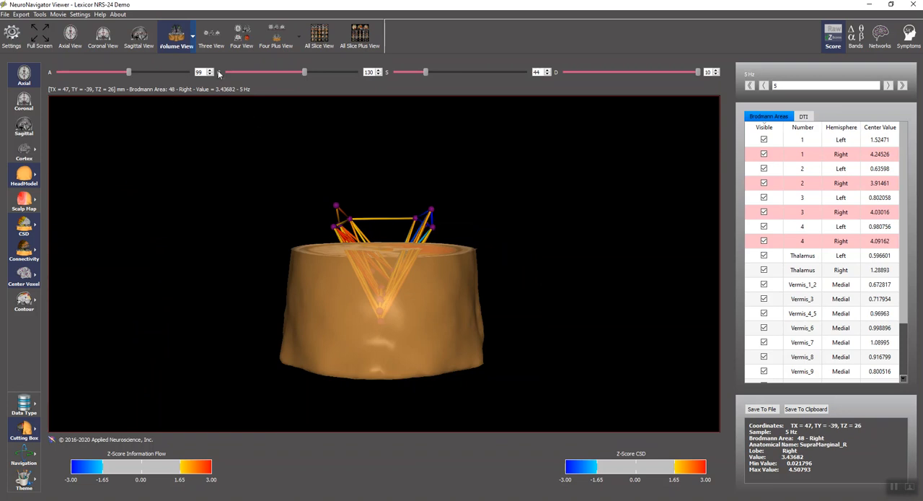
click(176, 36)
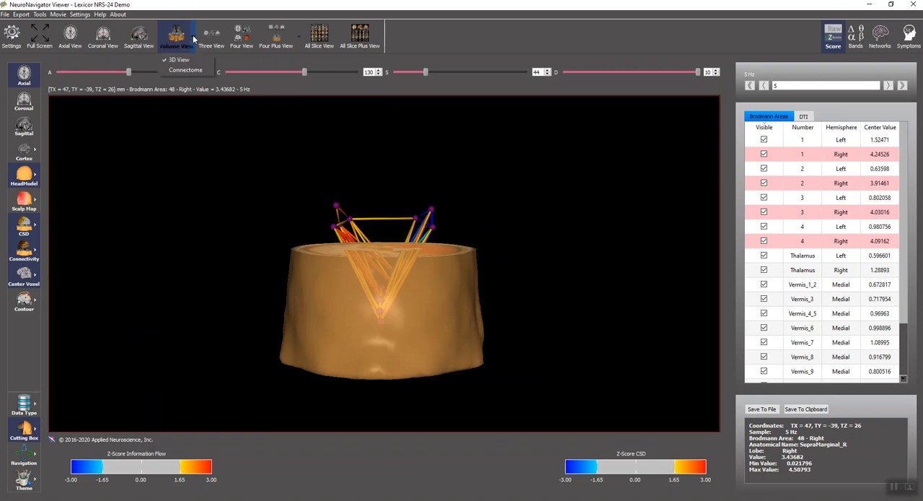
click(185, 69)
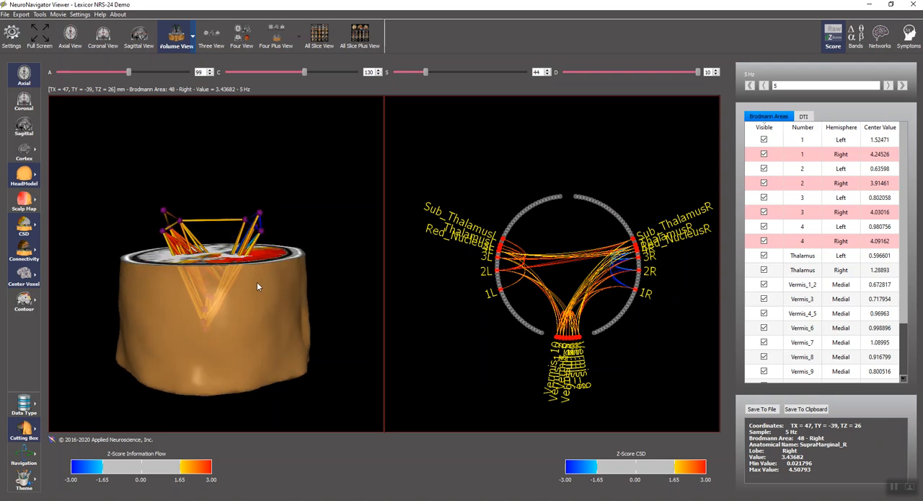
mouse_move(128, 91)
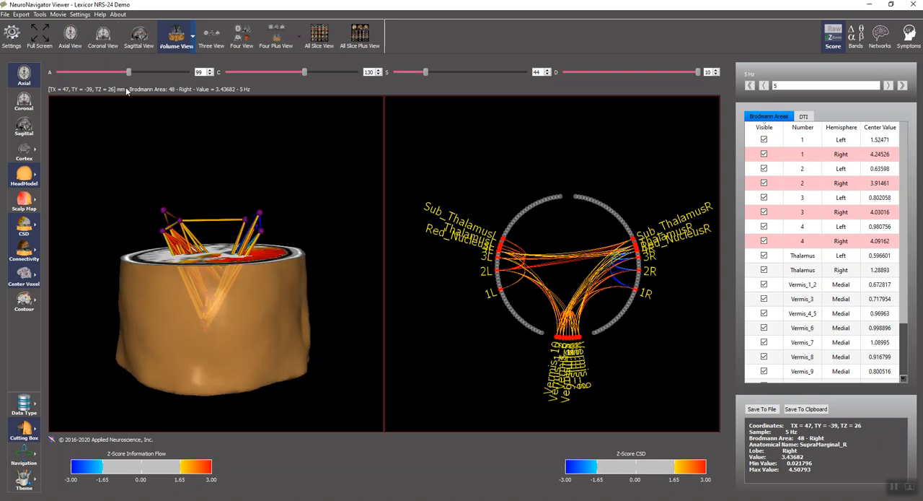
Drag the axial slider down to about 21, near the brainstem.
drag(129, 71, 83, 71)
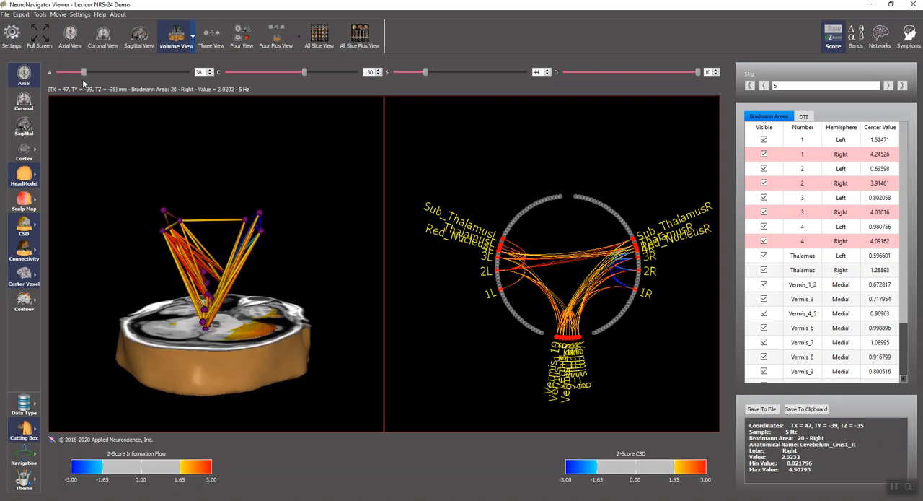
drag(83, 72, 70, 72)
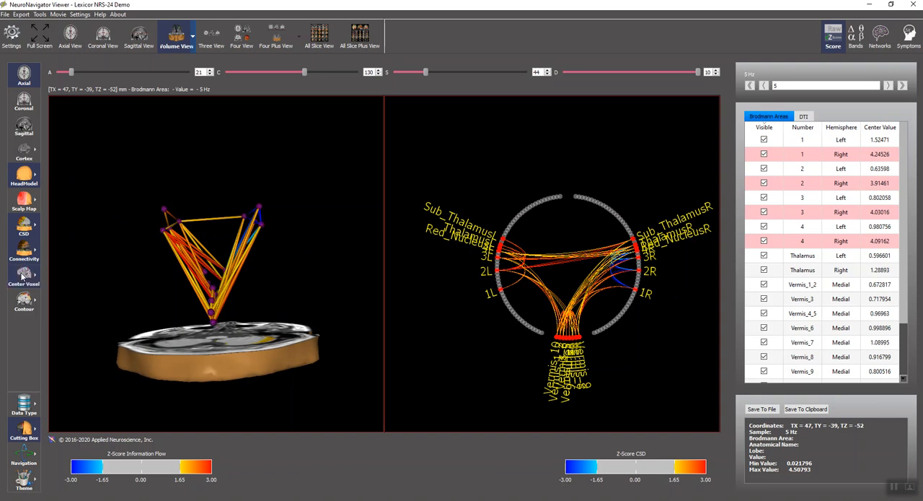
click(24, 303)
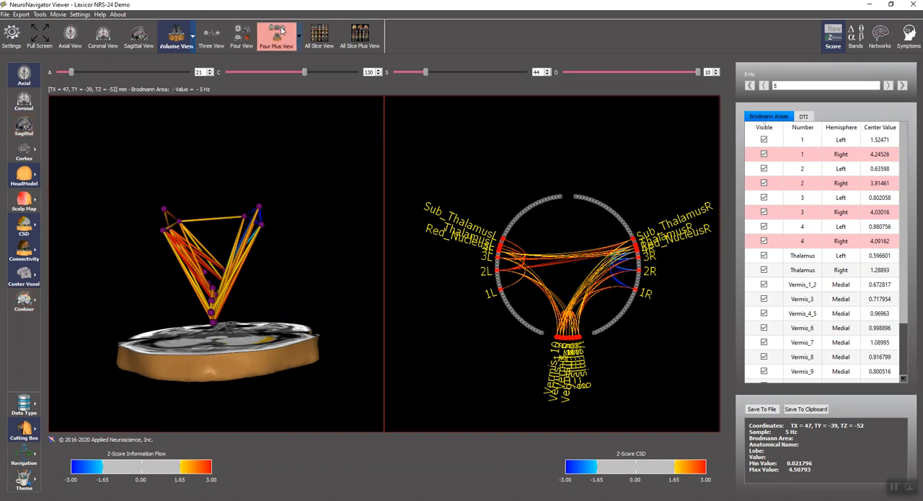
Return to Four Plus View with region contours on and show the Attention - Dorsal network.
click(280, 35)
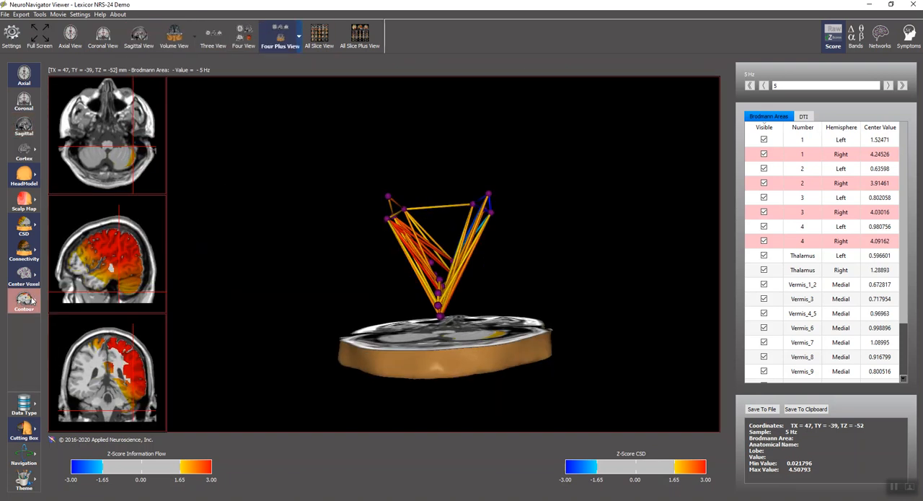
click(24, 304)
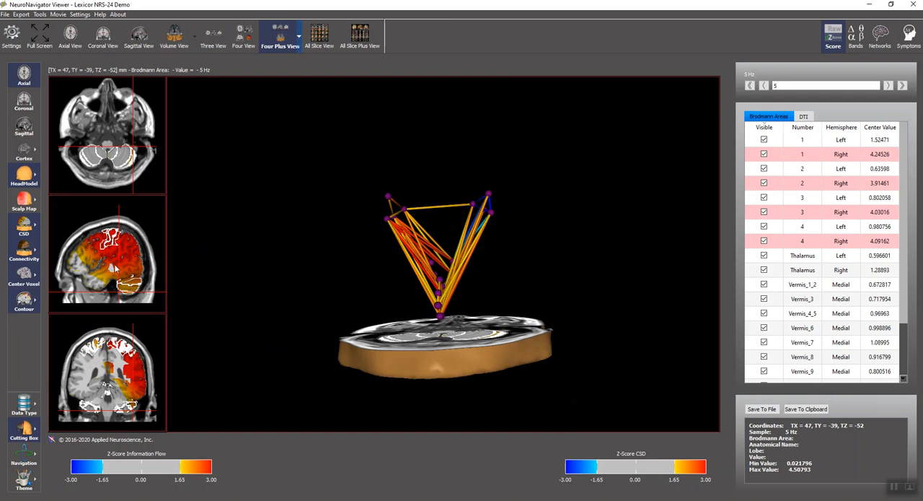
mouse_move(119, 363)
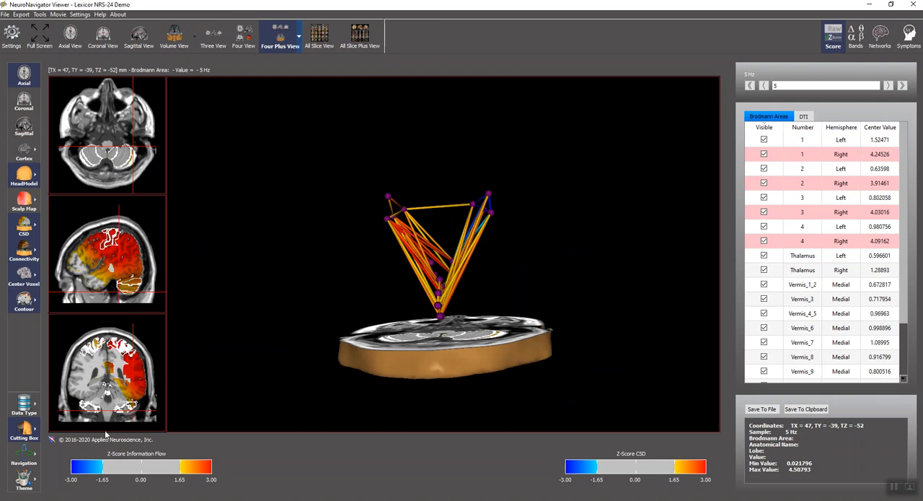
mouse_move(103, 297)
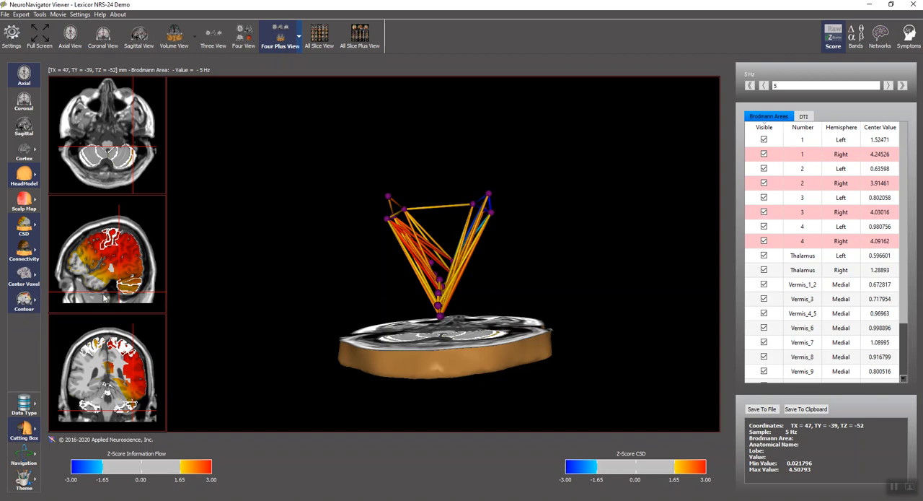
mouse_move(501, 274)
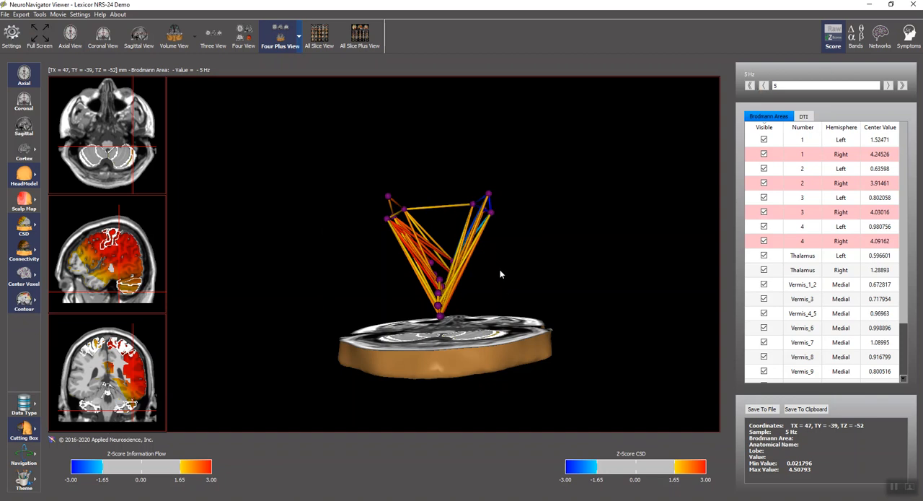
drag(501, 274, 494, 280)
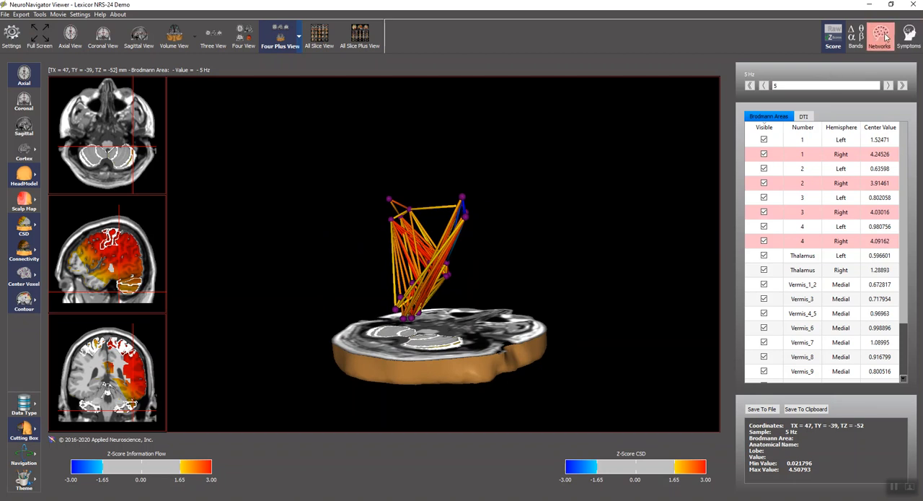
click(879, 36)
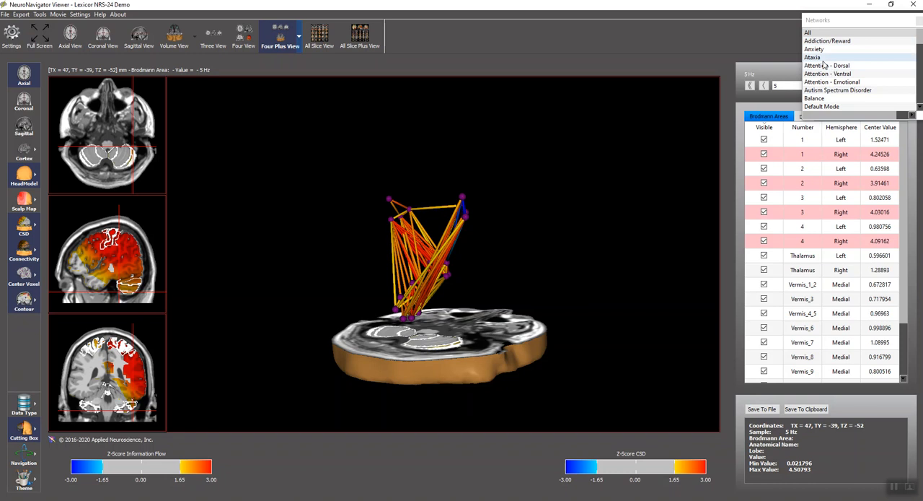
click(826, 65)
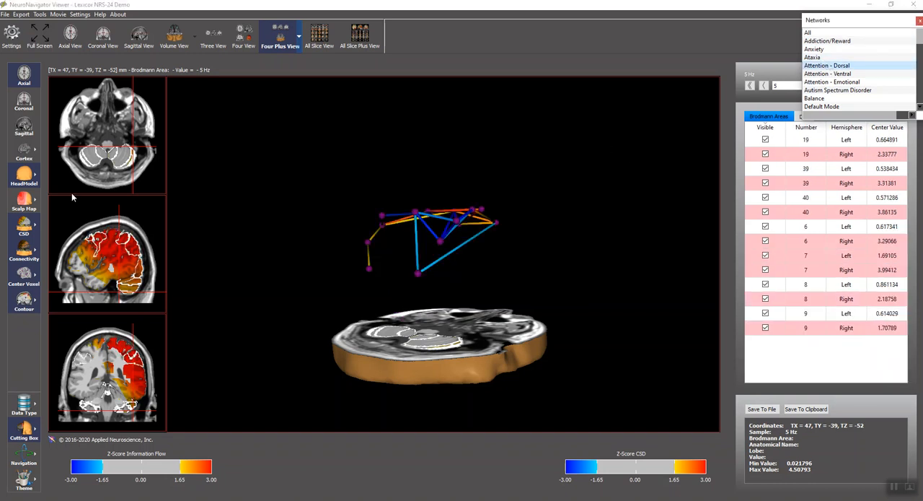
mouse_move(127, 164)
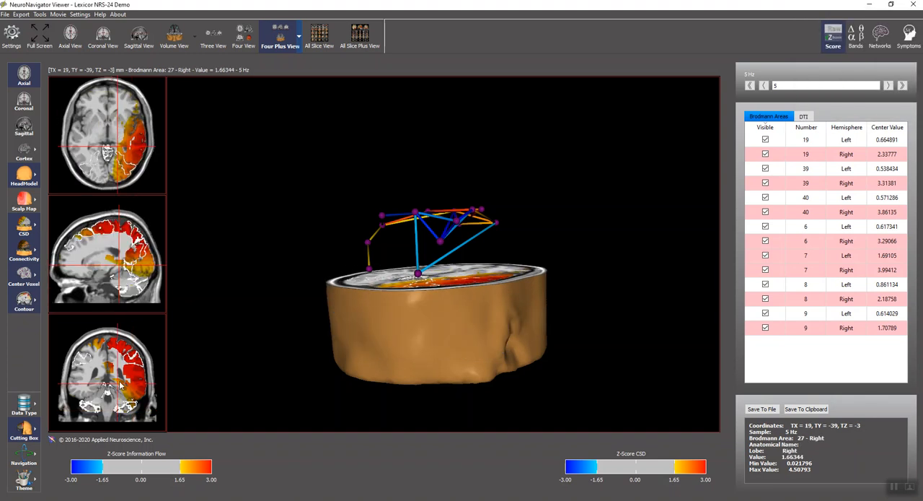
Move the slice crosshair, sort areas by center value, and open the DTI tract list.
click(123, 150)
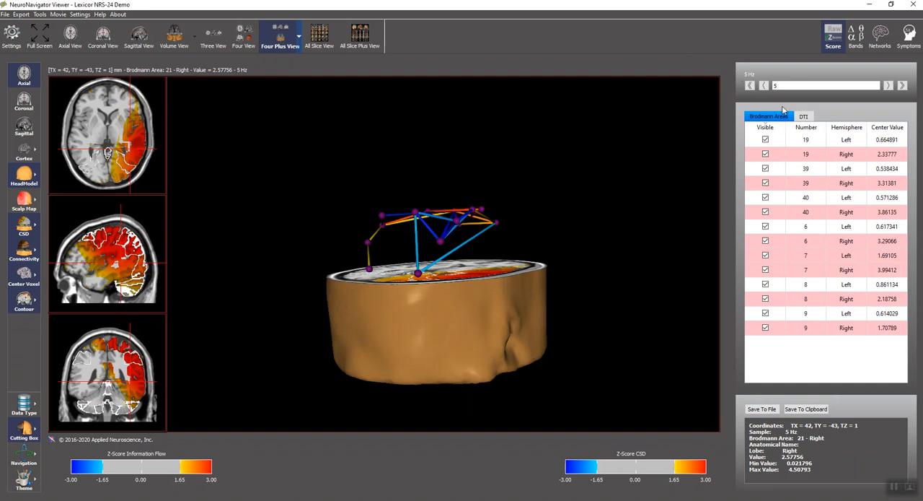
mouse_move(882, 115)
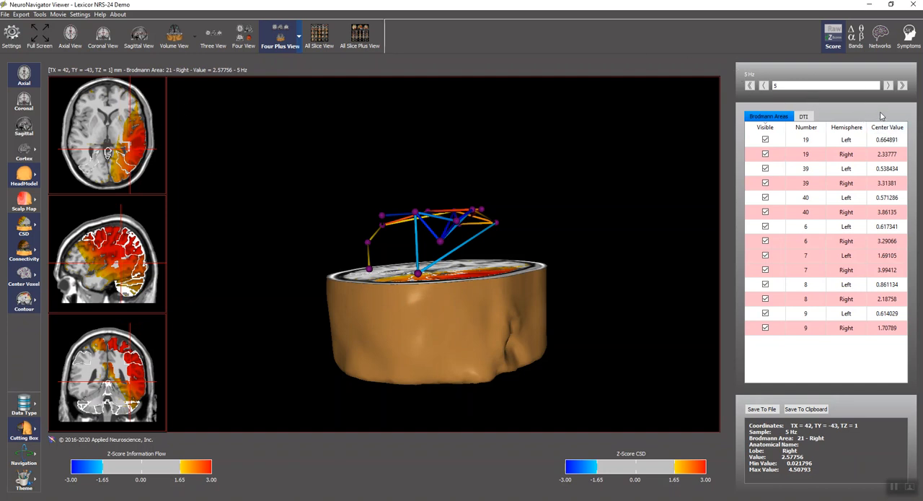
click(887, 127)
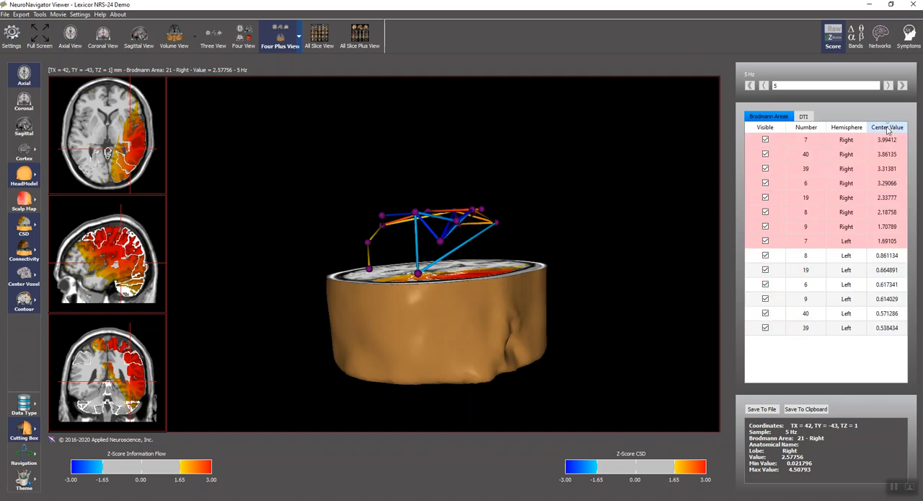
click(804, 116)
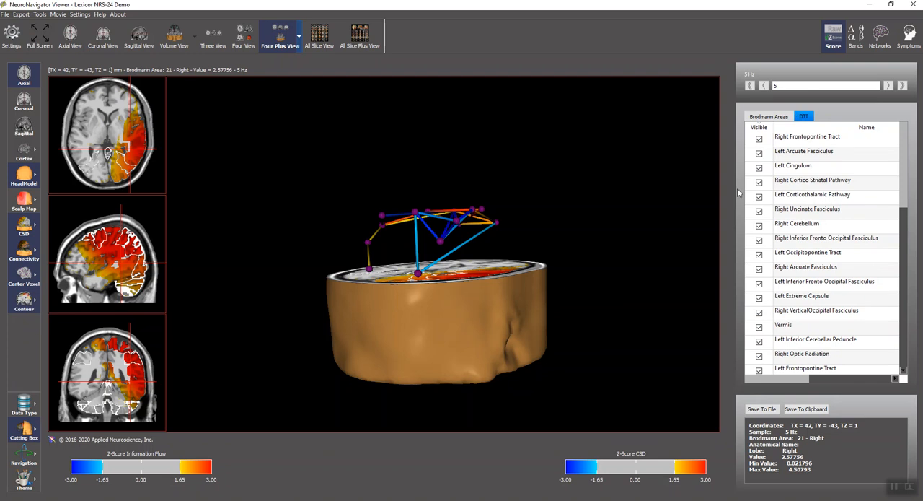
mouse_move(795, 141)
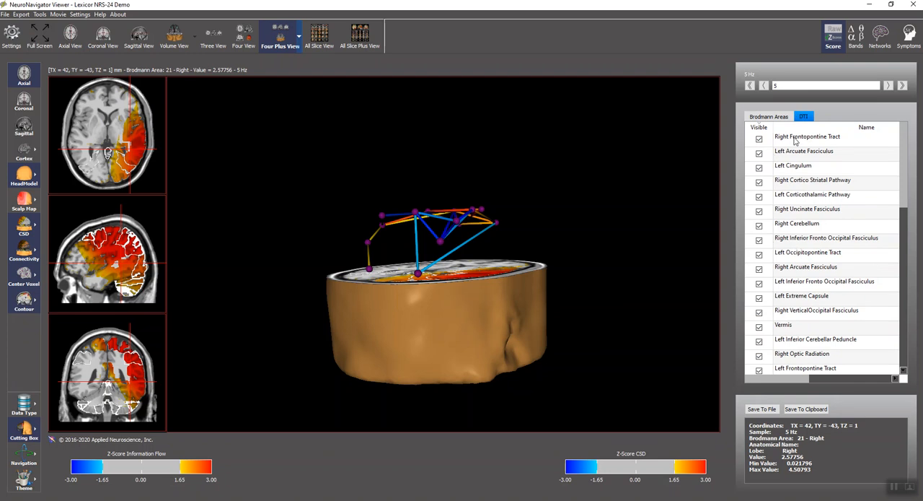
Bring up the DTI tract list's context menu to display tracts over the head.
right_click(806, 136)
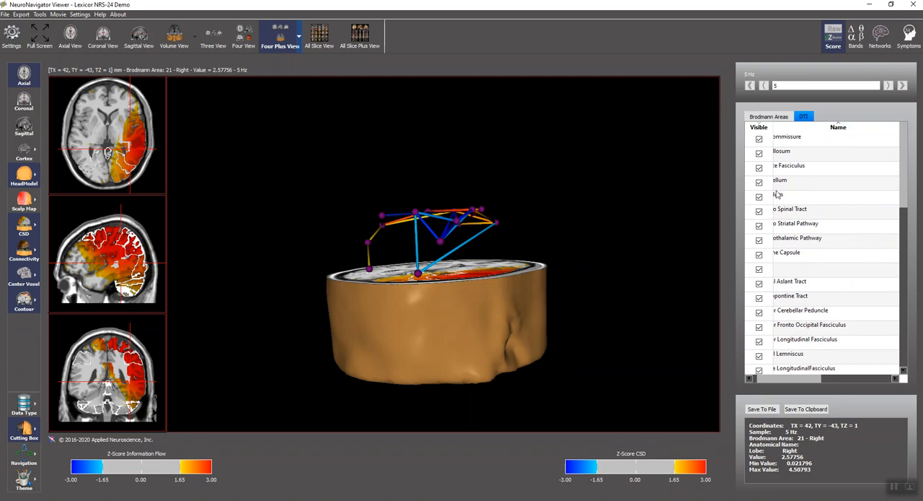
mouse_move(734, 204)
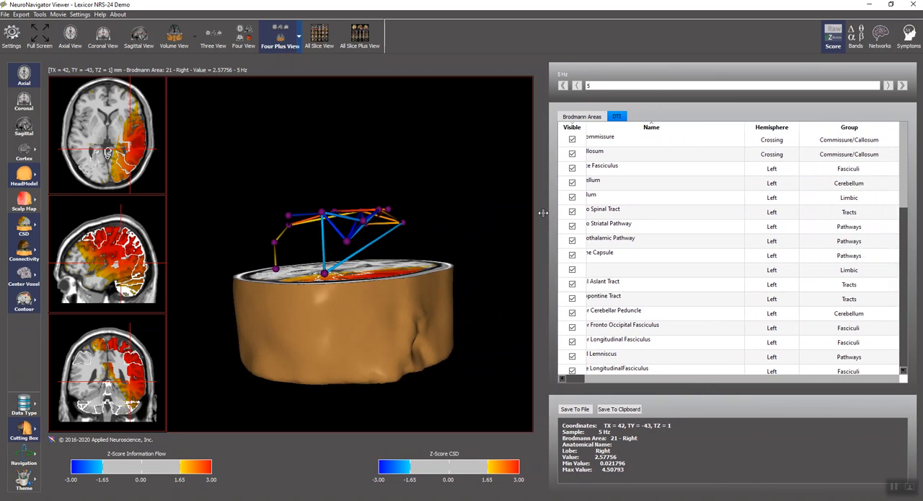
mouse_move(173, 189)
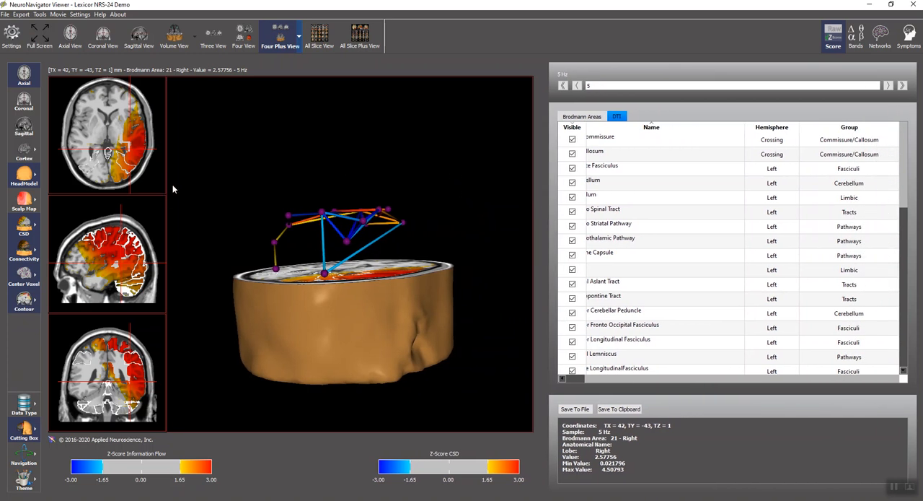
mouse_move(211, 233)
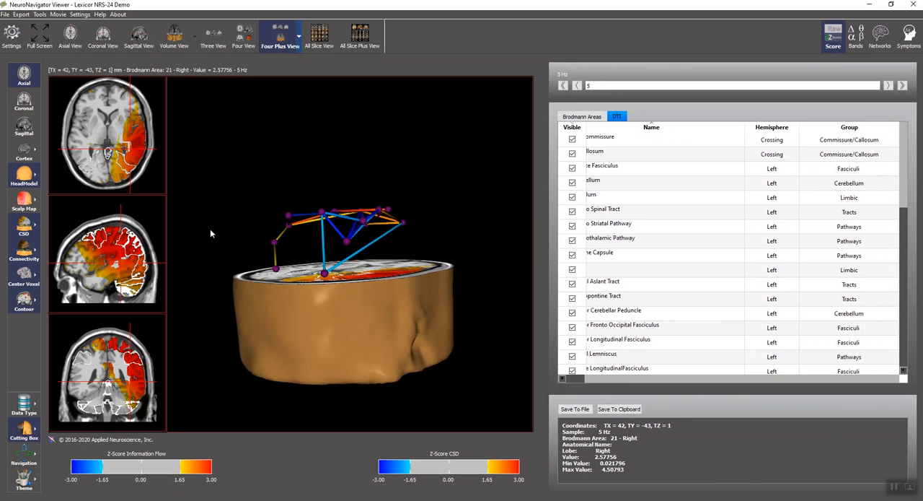
mouse_move(226, 230)
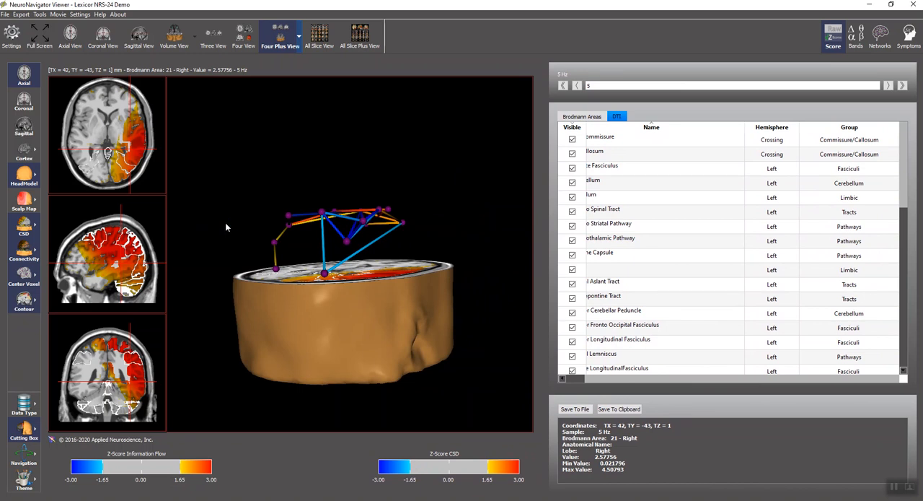
mouse_move(253, 244)
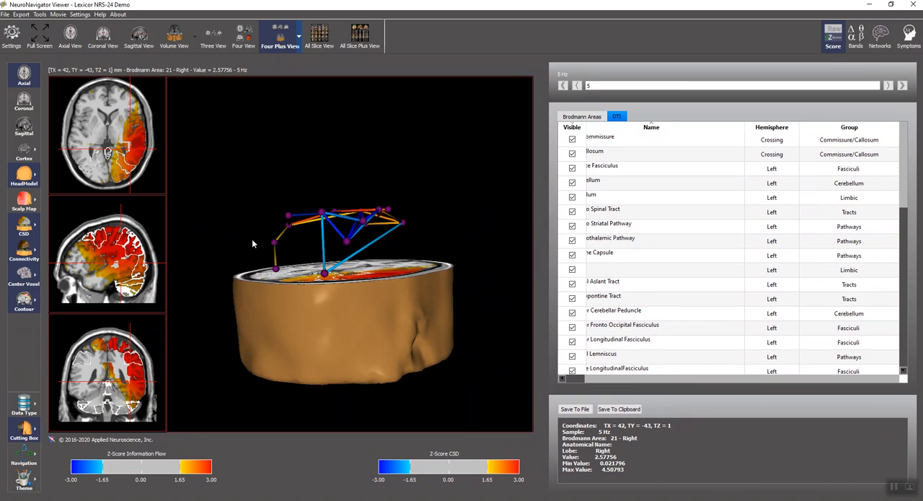
mouse_move(38, 249)
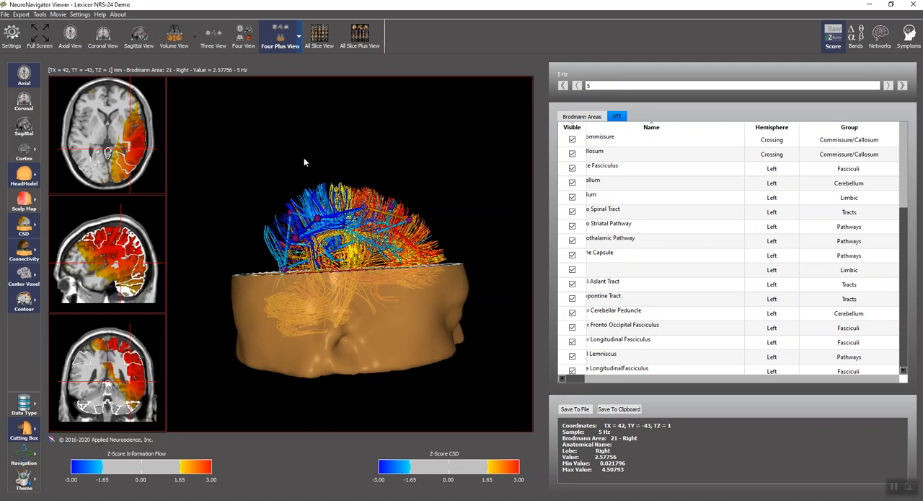
mouse_move(137, 383)
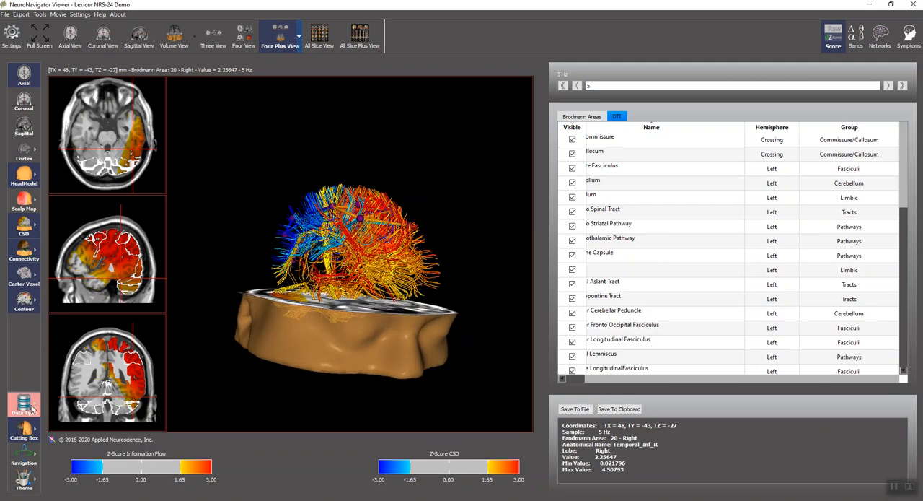
Switch connectivity to coherence and hide all DTI tracts.
click(24, 408)
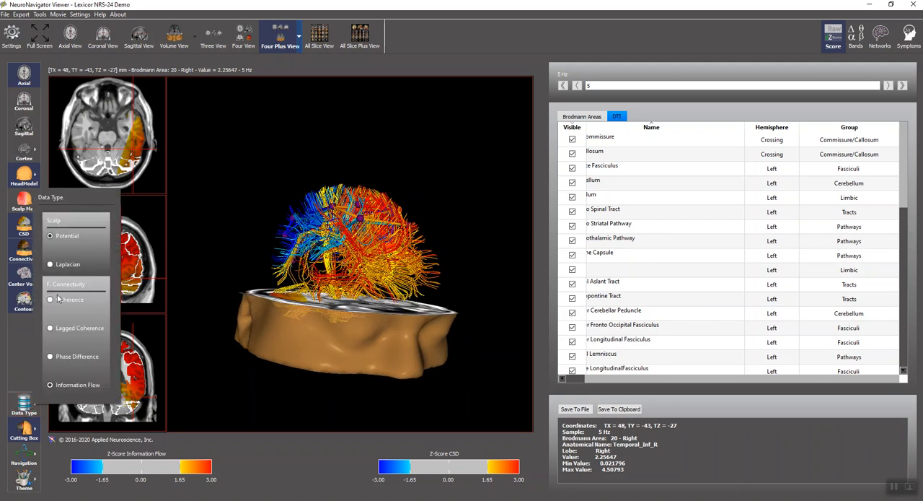
click(49, 298)
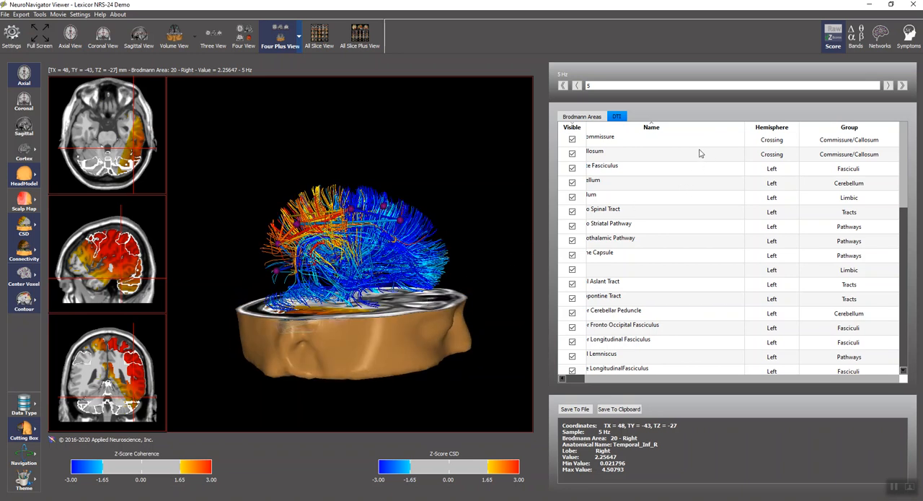
right_click(600, 137)
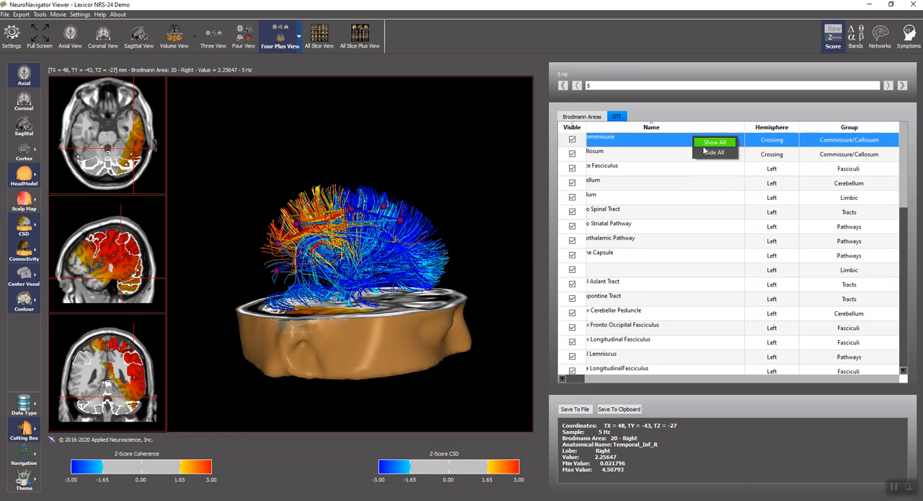
click(714, 151)
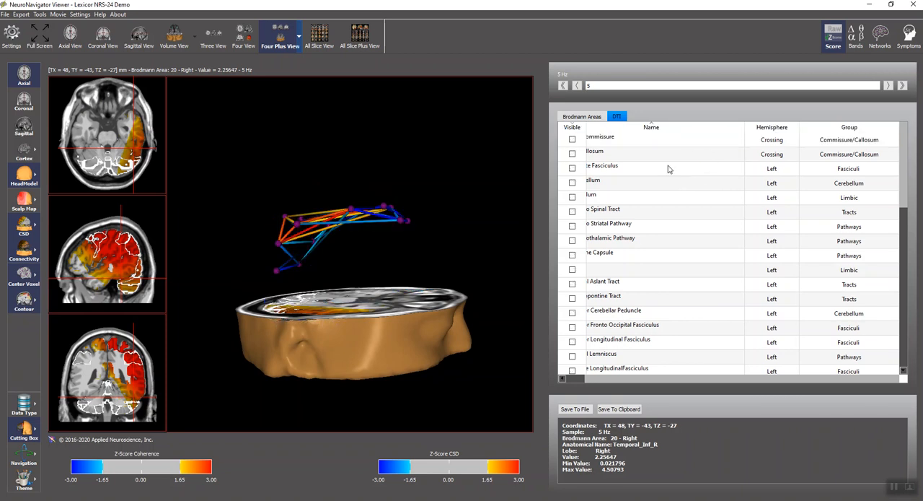
mouse_move(577, 295)
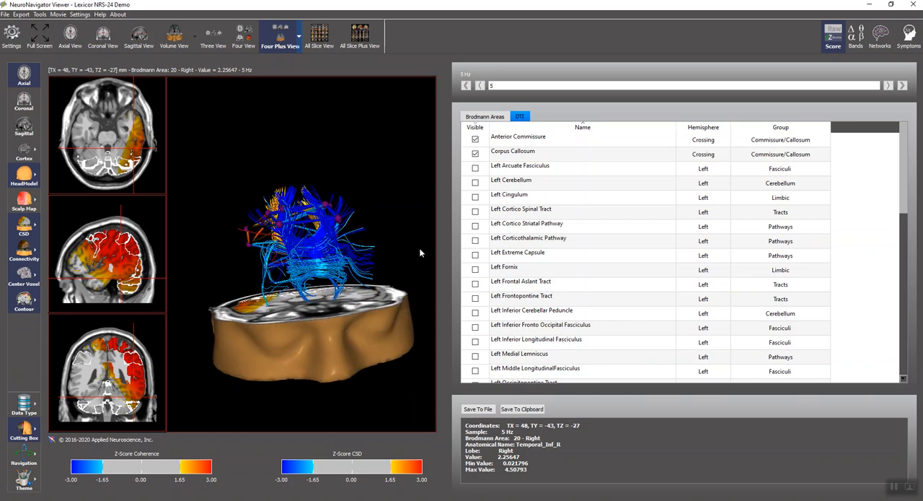
mouse_move(447, 236)
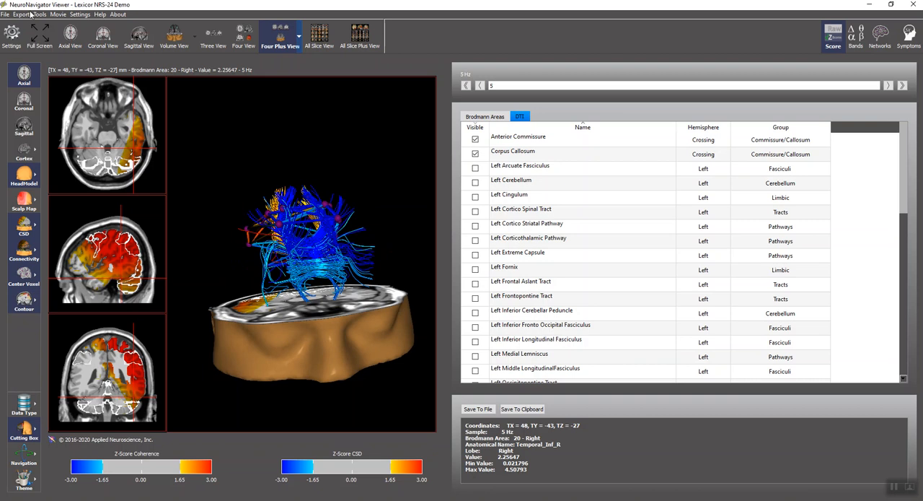
Enlarge the 3D view to full screen and orbit and zoom onto the commissural fibre tracts.
click(41, 36)
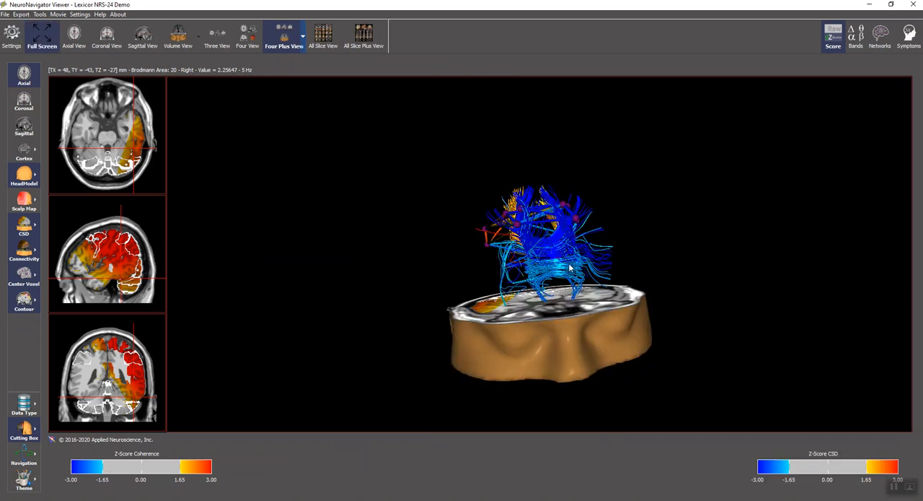
drag(570, 267, 544, 281)
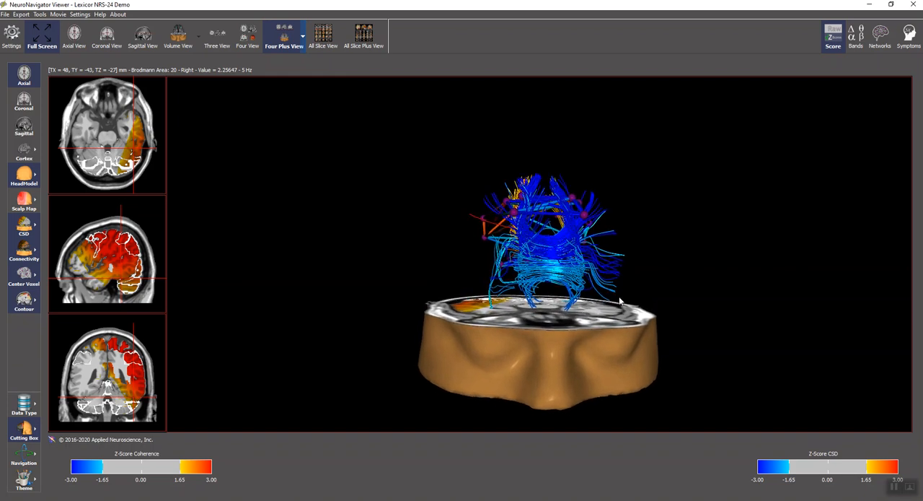
drag(620, 300, 577, 285)
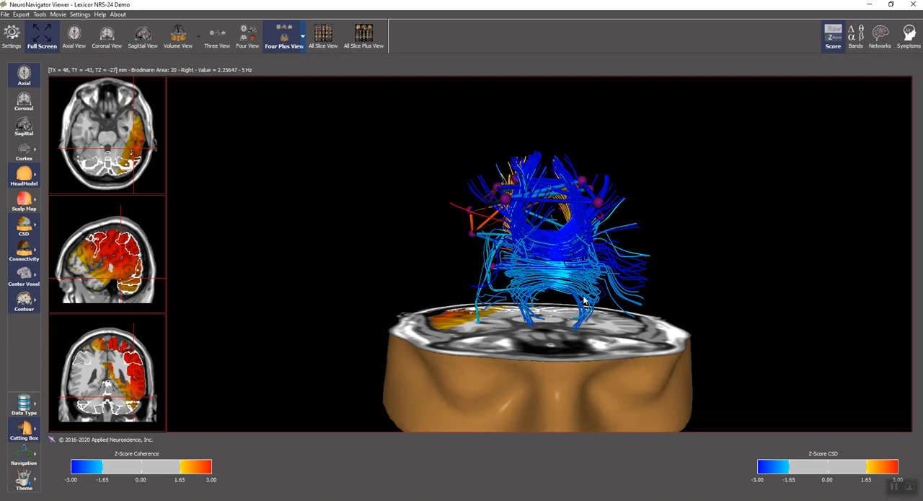
drag(584, 299, 602, 313)
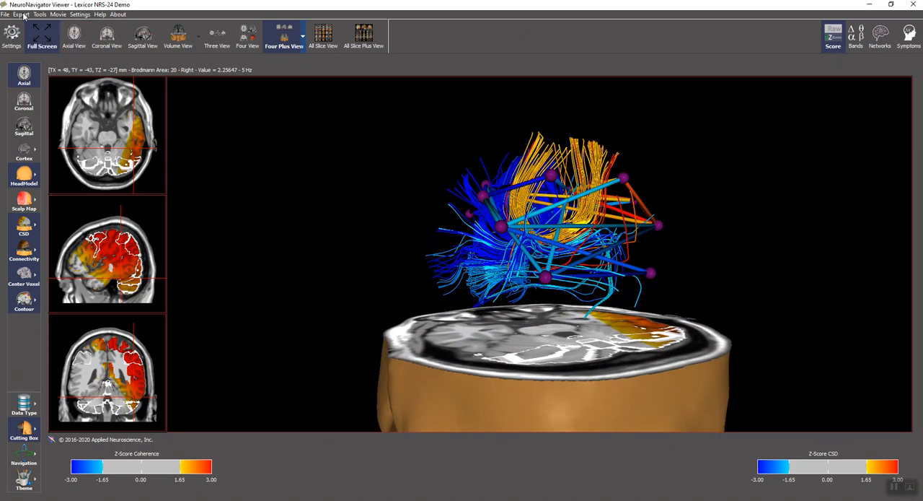
Review the Export menu options, then split into 3D tracts beside the Brodmann connectivity ring.
click(22, 14)
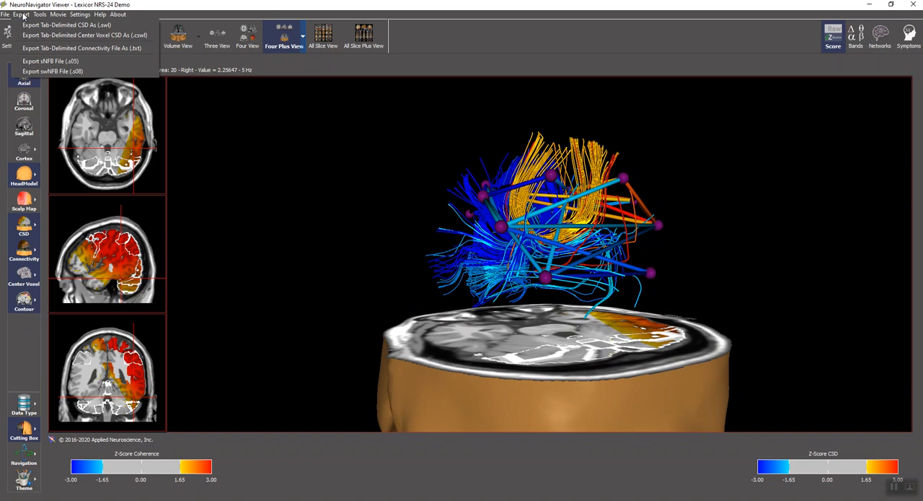
mouse_move(57, 83)
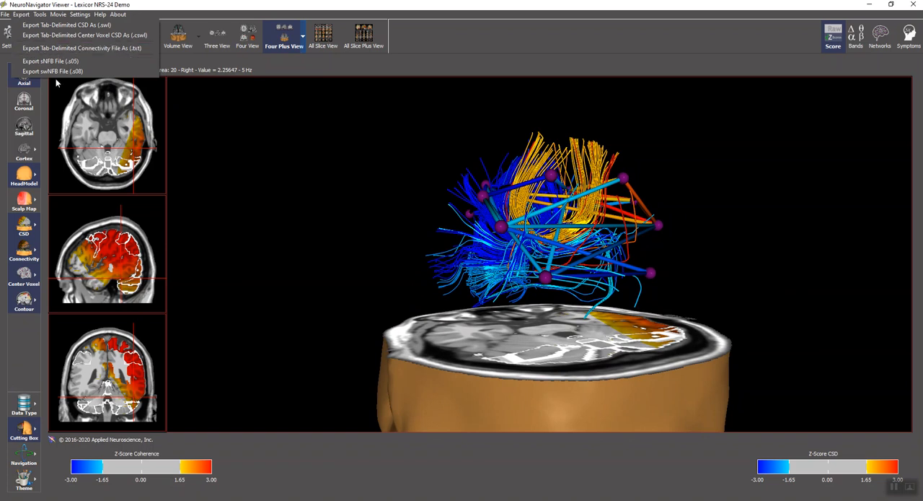
mouse_move(52, 72)
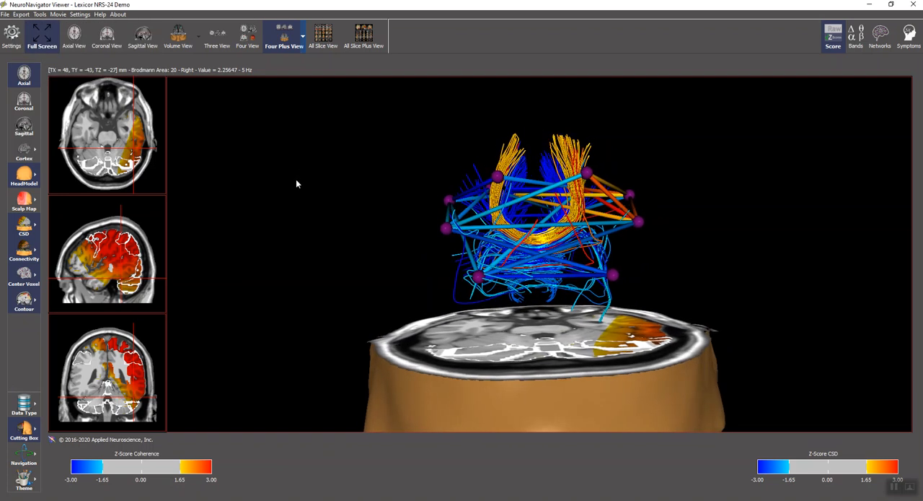
click(178, 35)
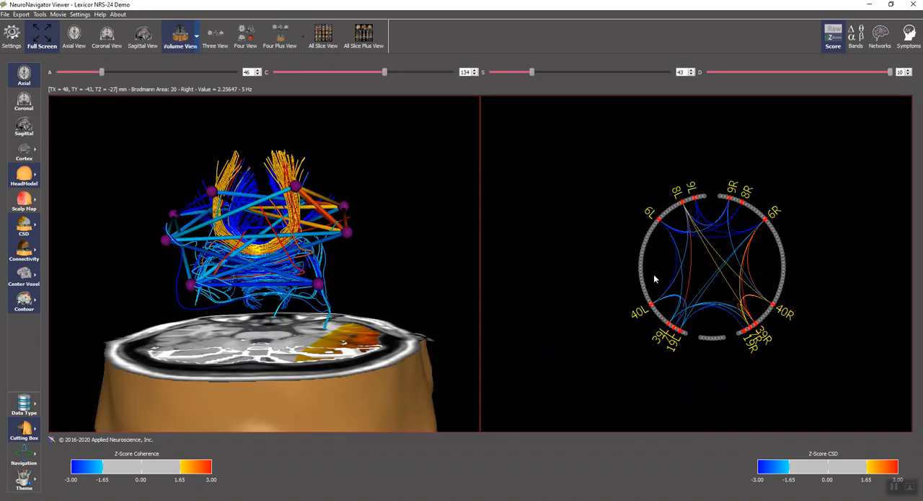
Enlarge the connectome ring diagram and turn the 3D head to a side view.
right_click(655, 279)
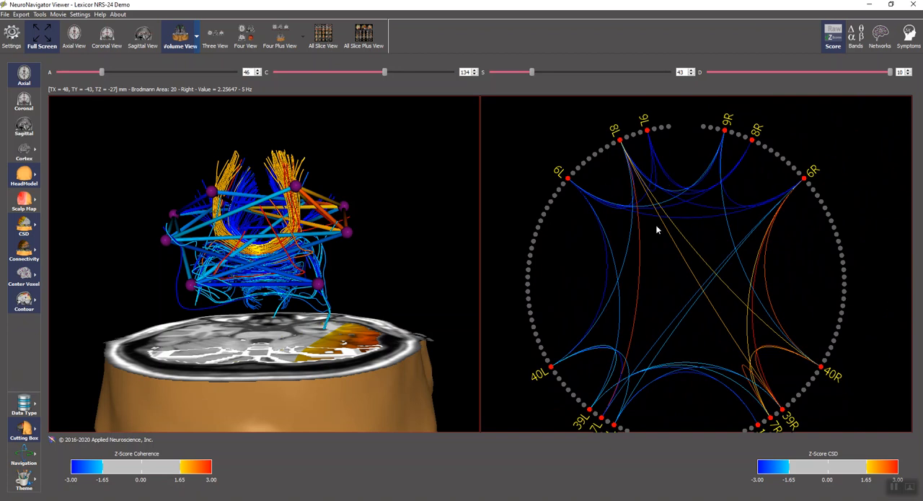
mouse_move(382, 214)
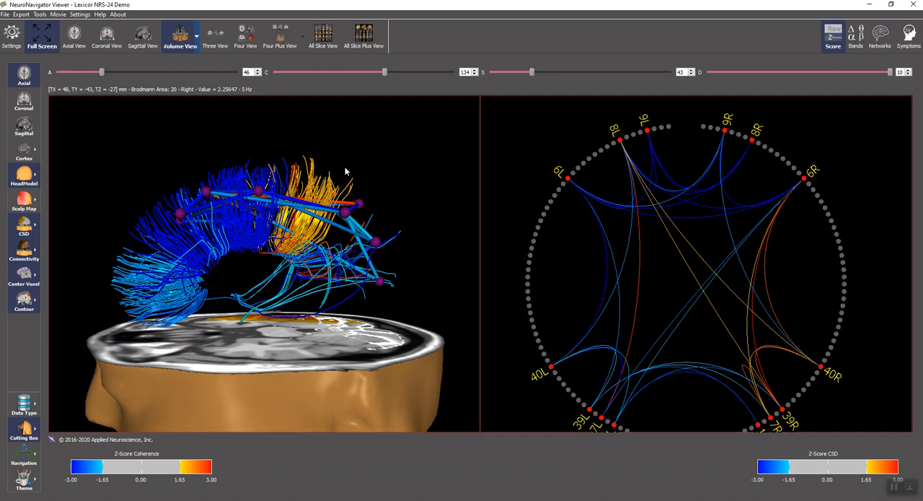
mouse_move(348, 178)
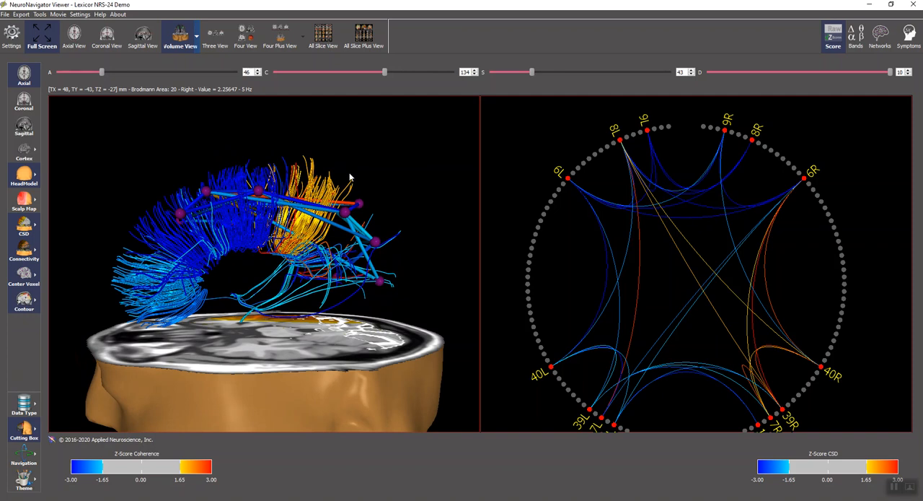
mouse_move(360, 179)
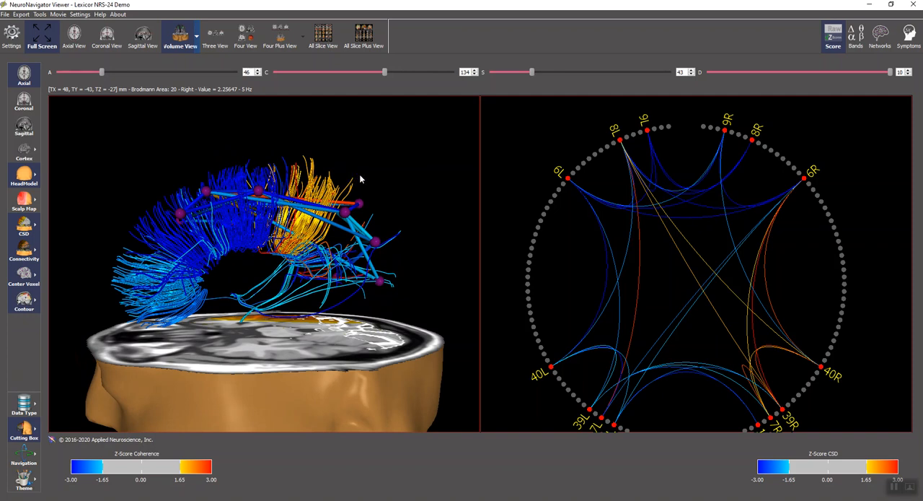
click(322, 35)
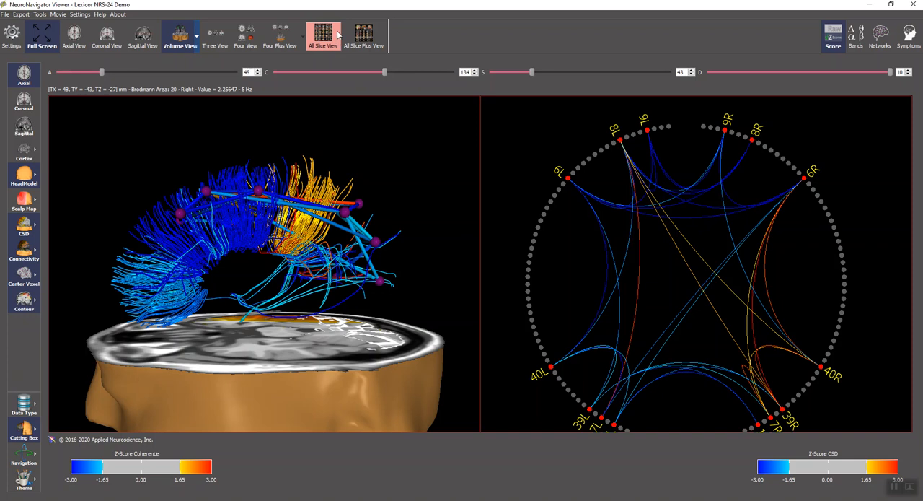
Cycle the slice layout through the axial grid, then single sagittal, coronal and axial slices.
click(327, 36)
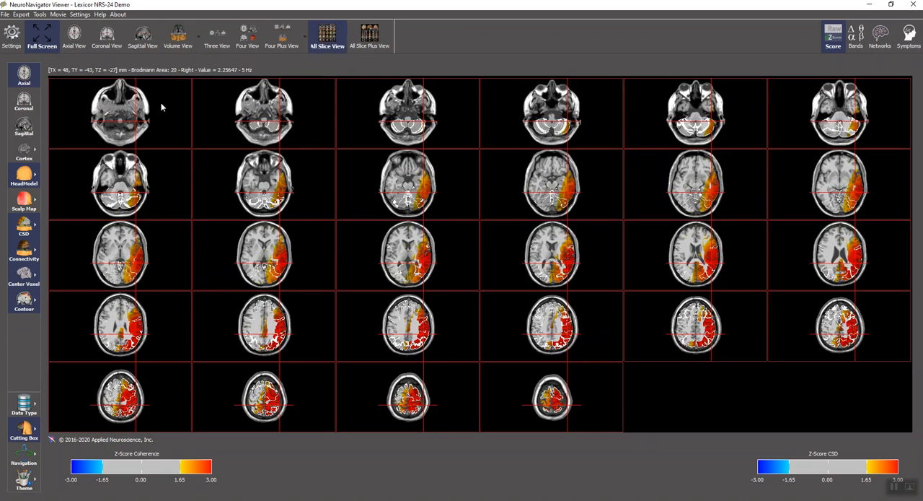
mouse_move(279, 99)
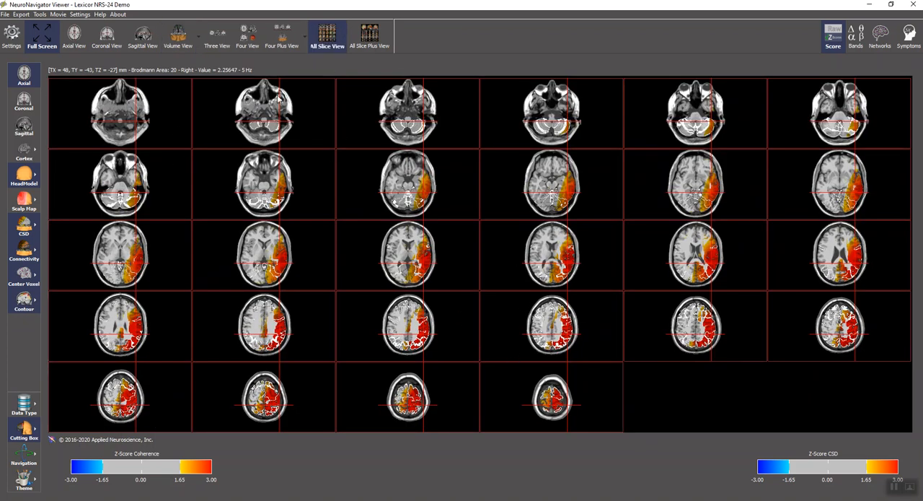
click(142, 35)
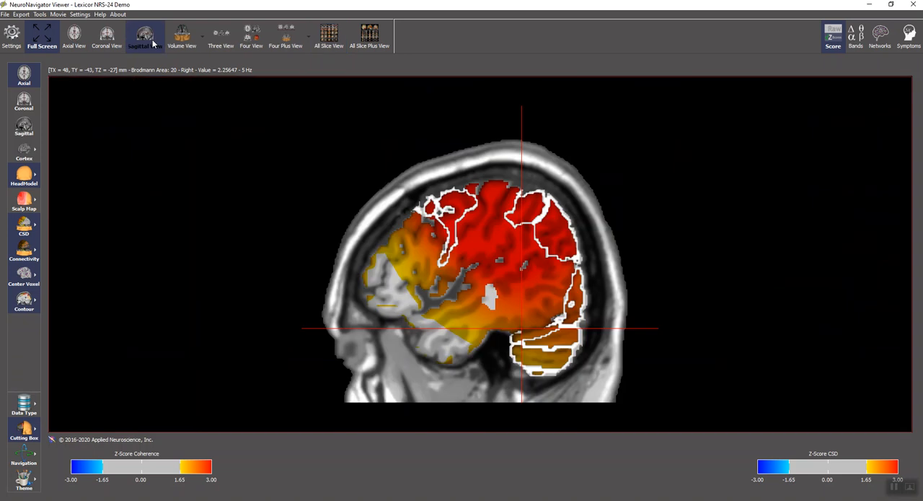
click(74, 36)
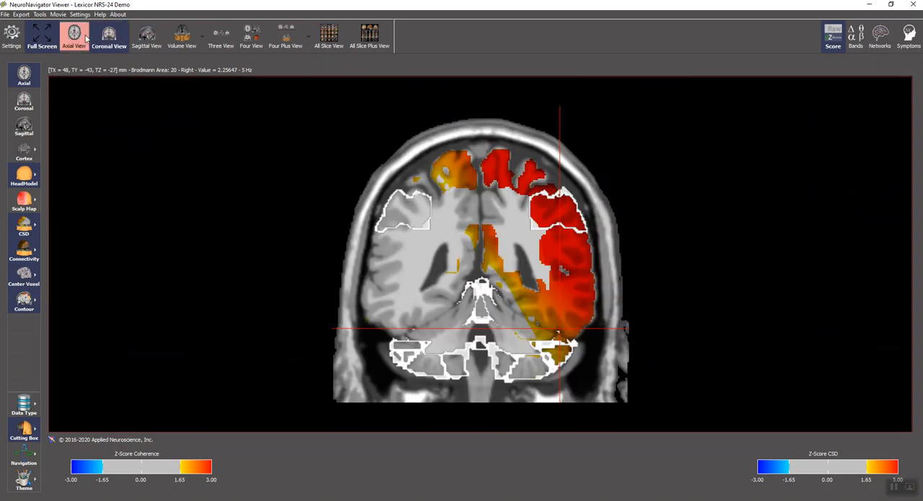
click(75, 36)
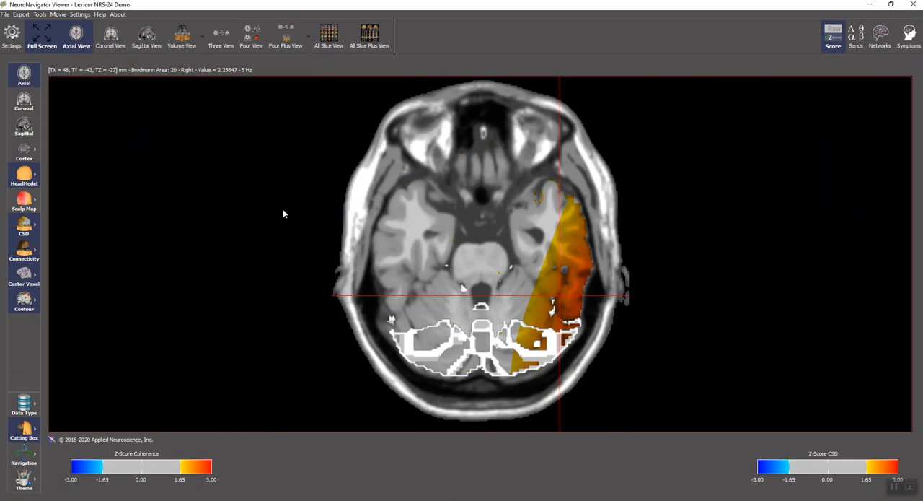
mouse_move(182, 294)
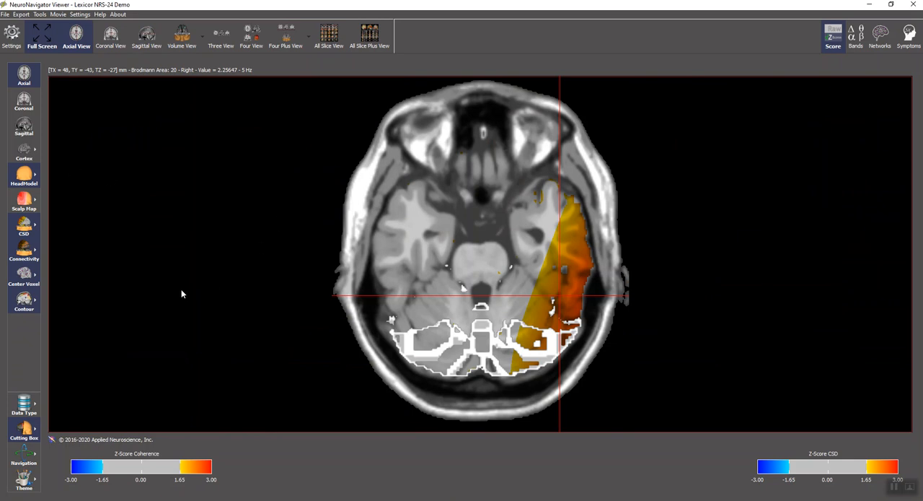
Probe axial slice points outside the head and in the left temporal lobe, Brodmann area 21.
click(24, 429)
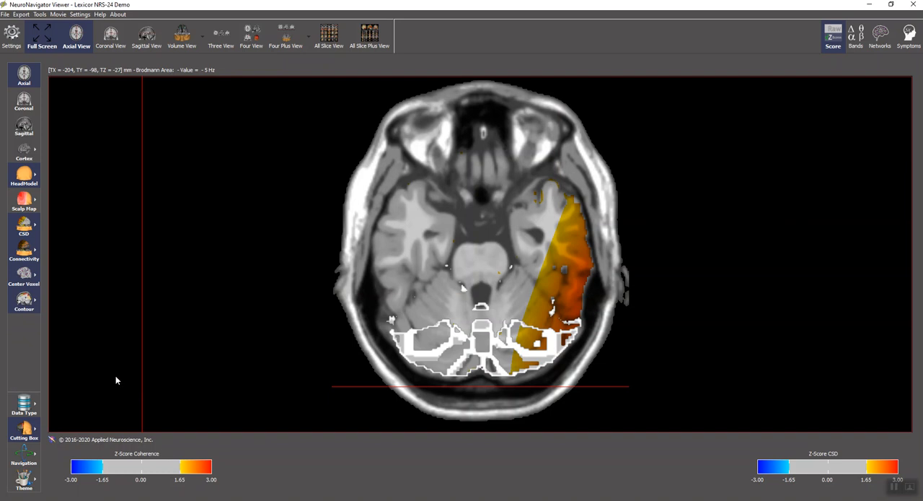
click(466, 271)
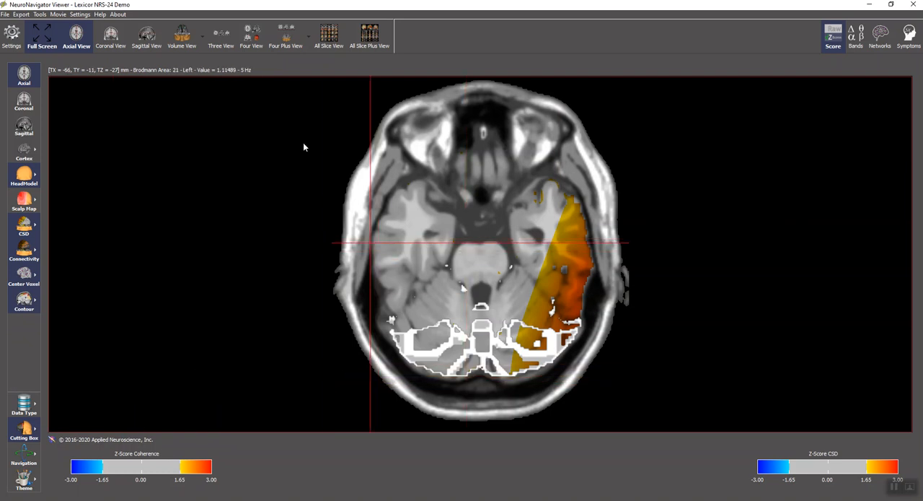
click(285, 36)
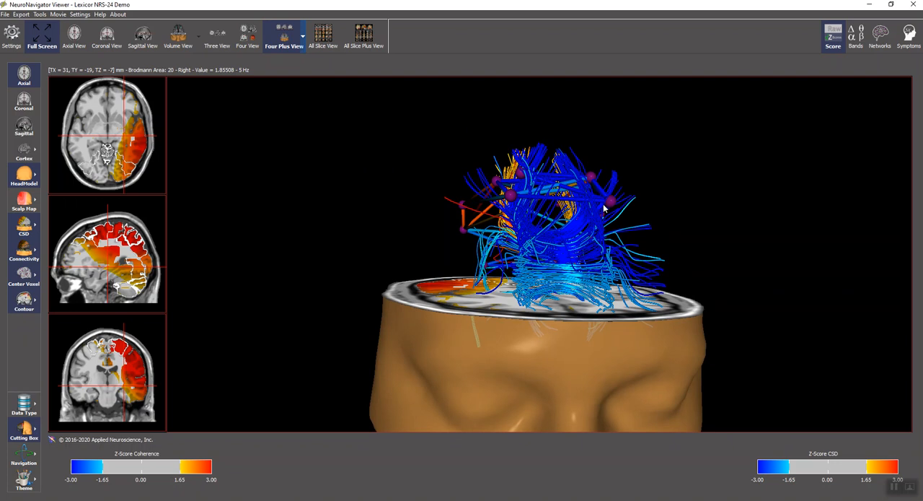
mouse_move(610, 202)
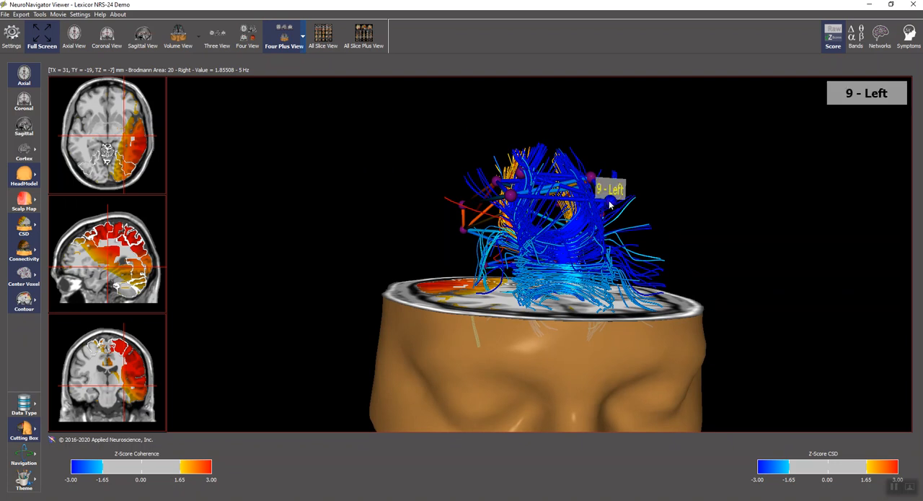
mouse_move(869, 95)
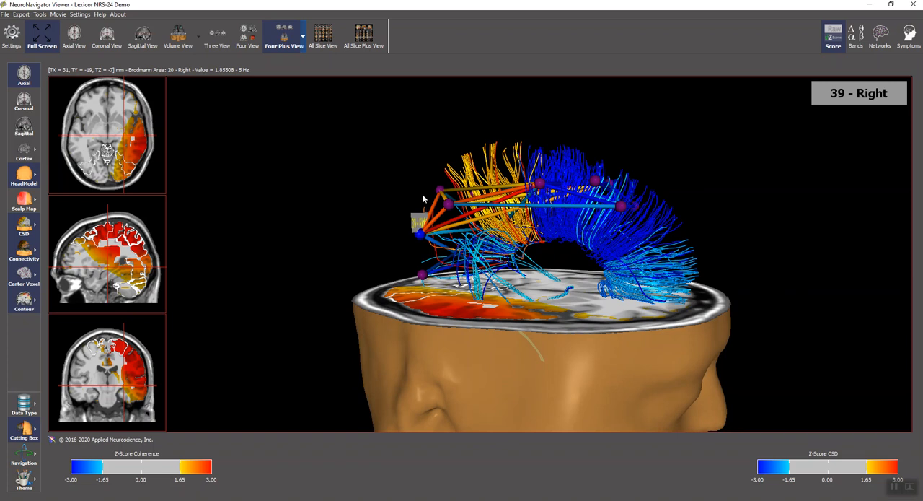
mouse_move(451, 205)
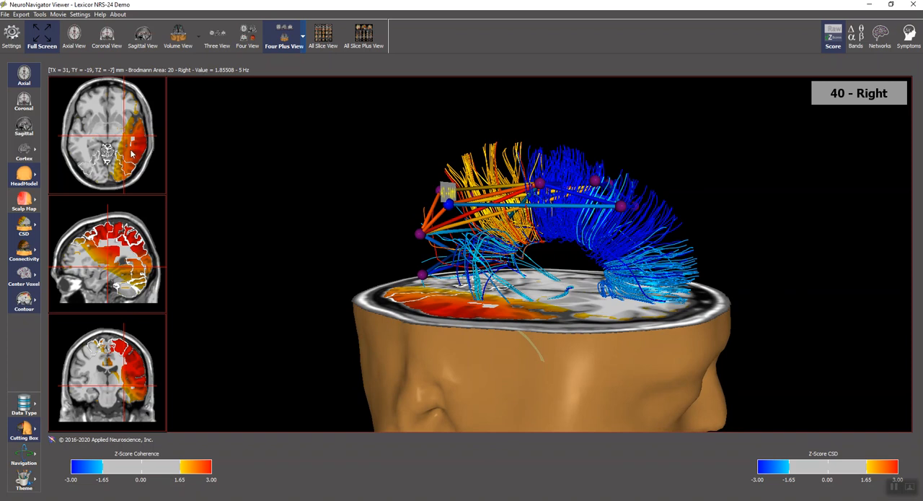
mouse_move(139, 156)
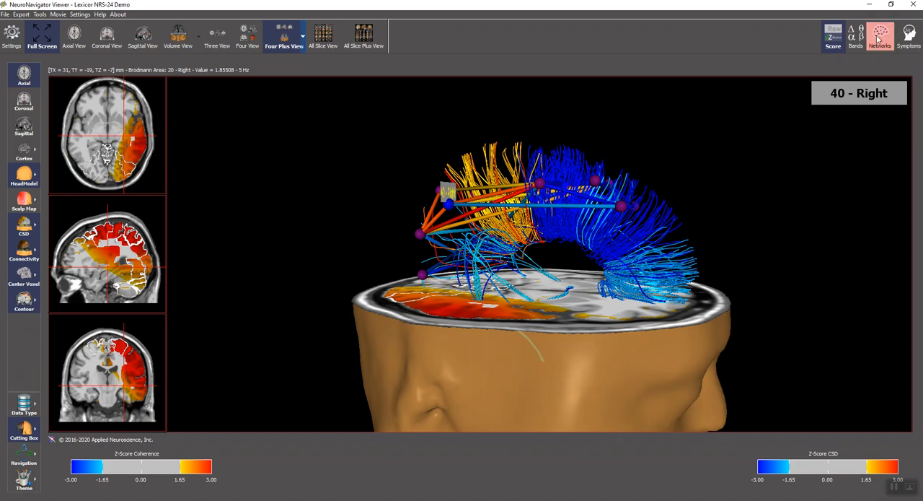
Open the symptom networks list and scroll down to entries through self-esteem problems.
click(880, 36)
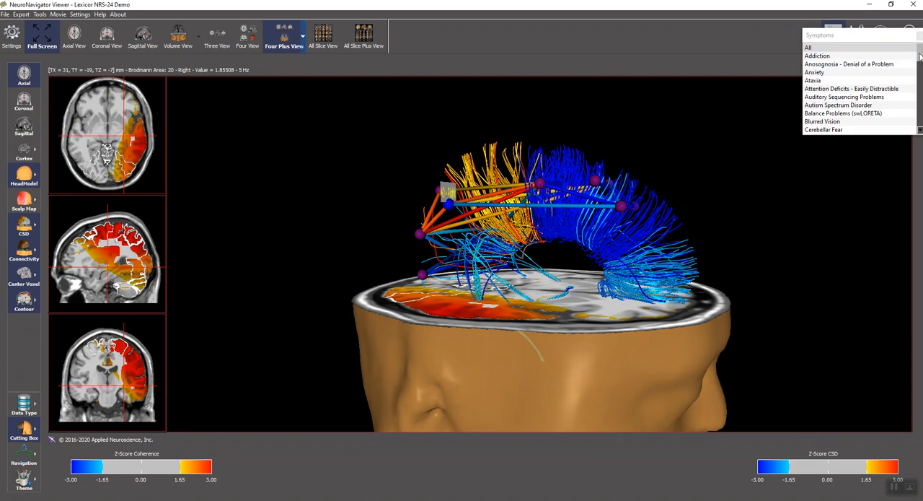
scroll(down, 3)
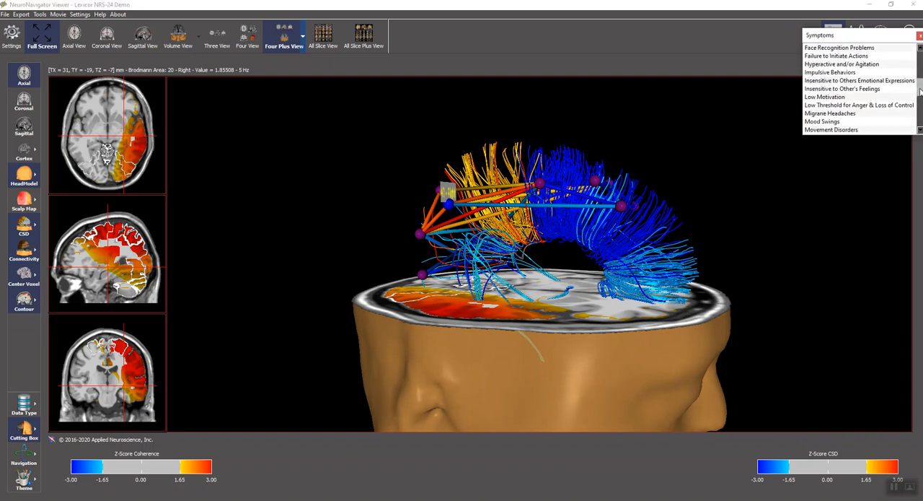
scroll(down, 3)
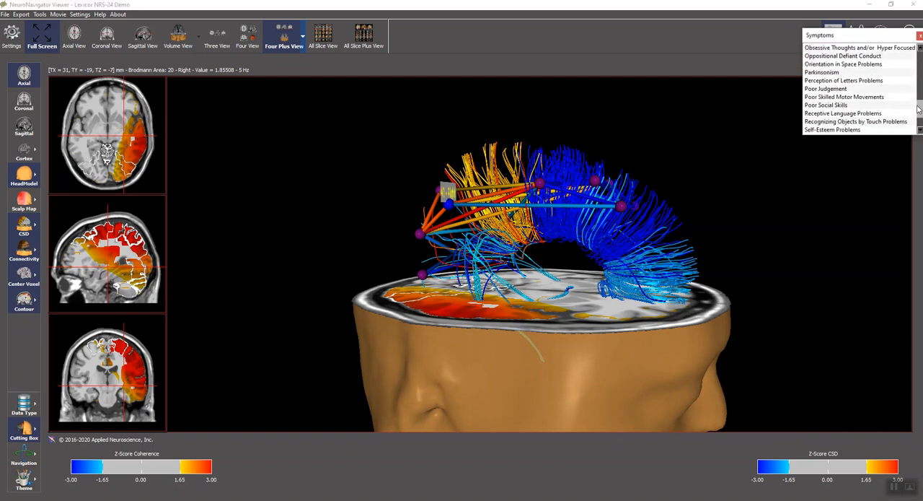
mouse_move(822, 72)
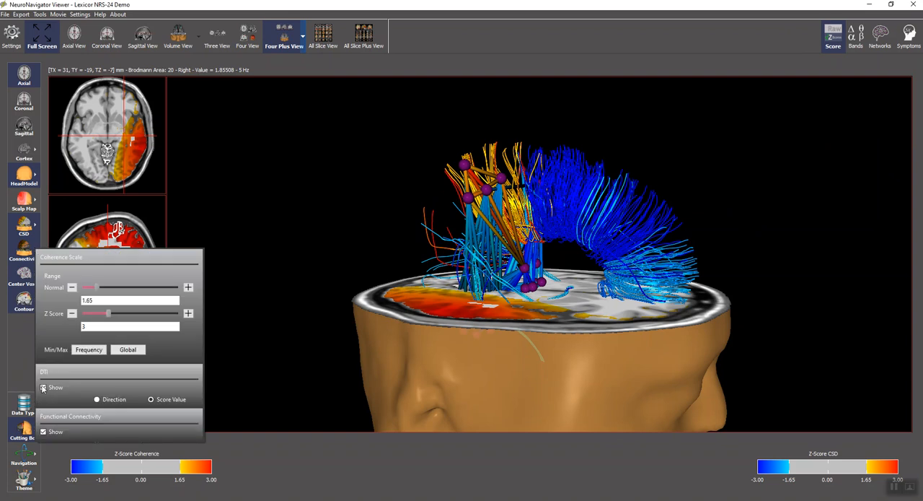
Set DTI tracts to colour by fibre direction, then hide the DTI tracts.
click(96, 399)
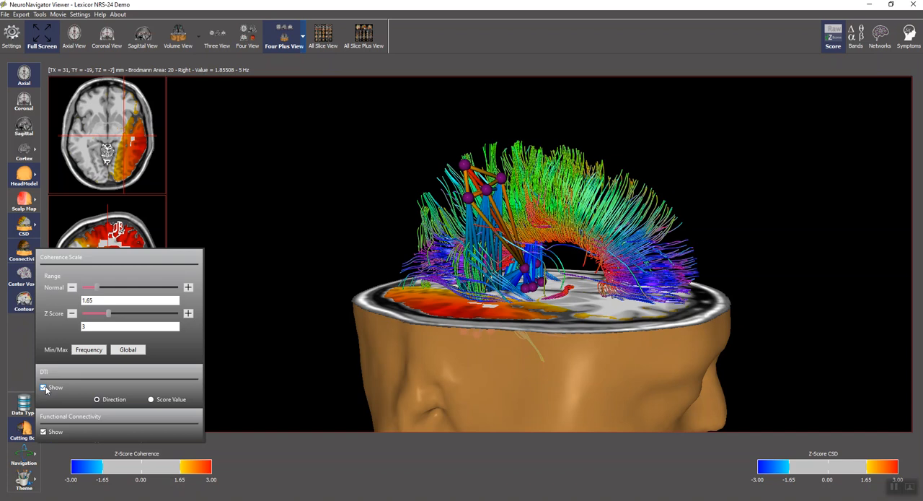
click(44, 387)
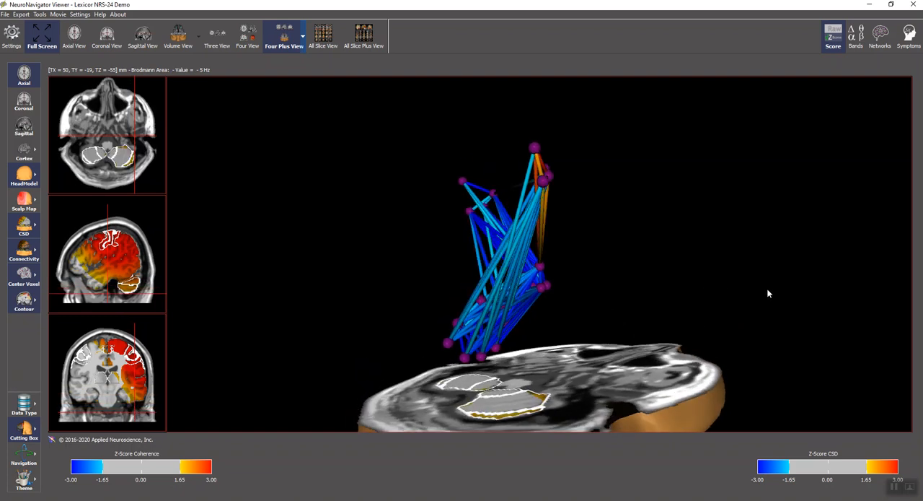
drag(768, 293, 658, 247)
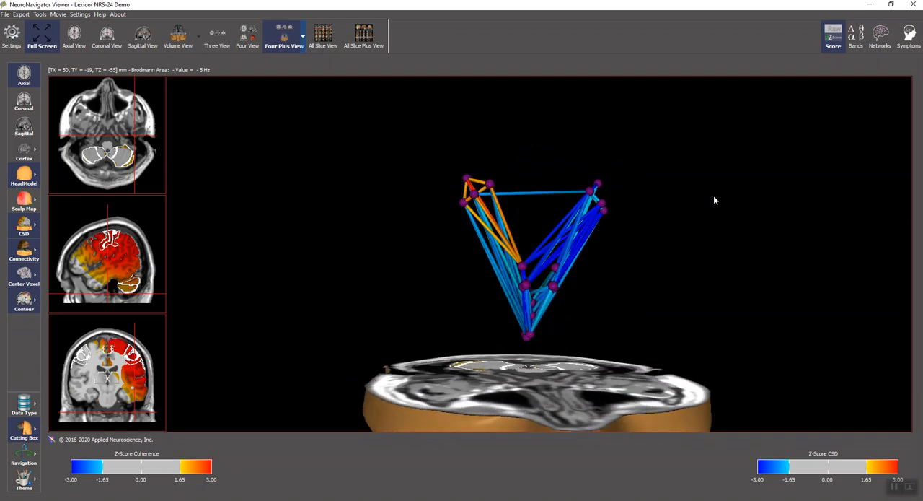
drag(714, 200, 580, 318)
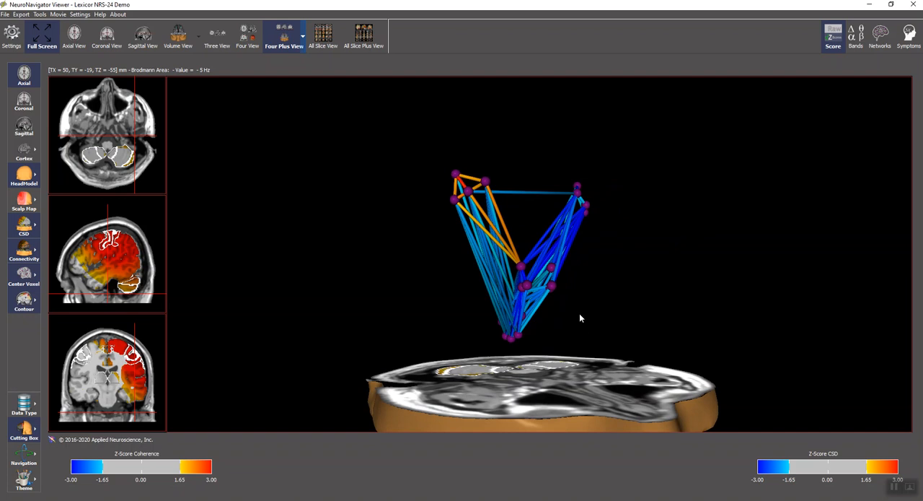
mouse_move(557, 291)
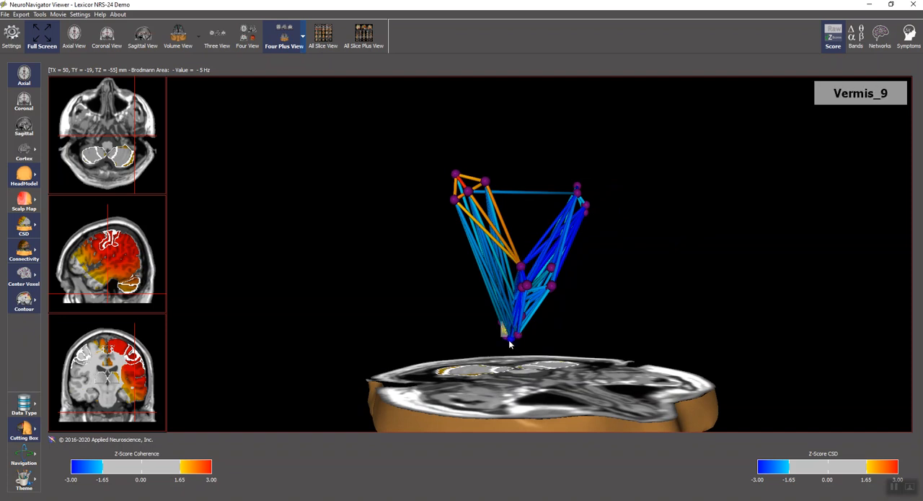
drag(509, 344, 550, 311)
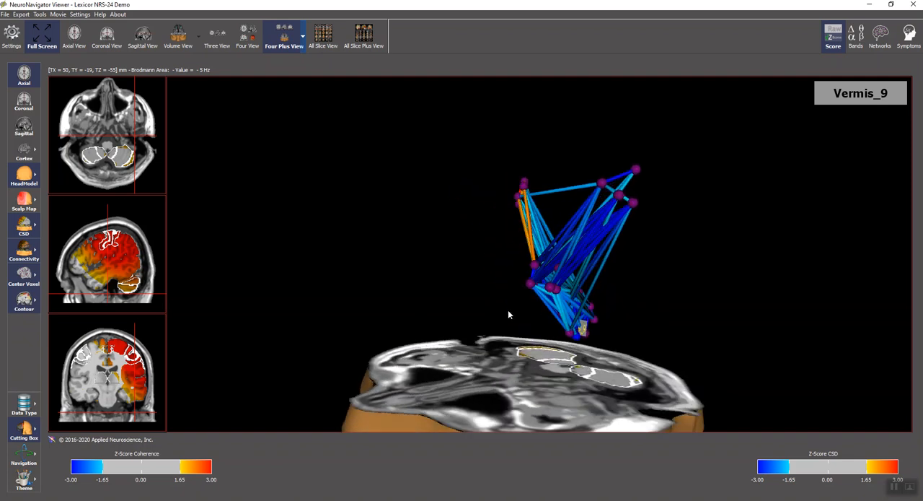
drag(508, 314, 746, 306)
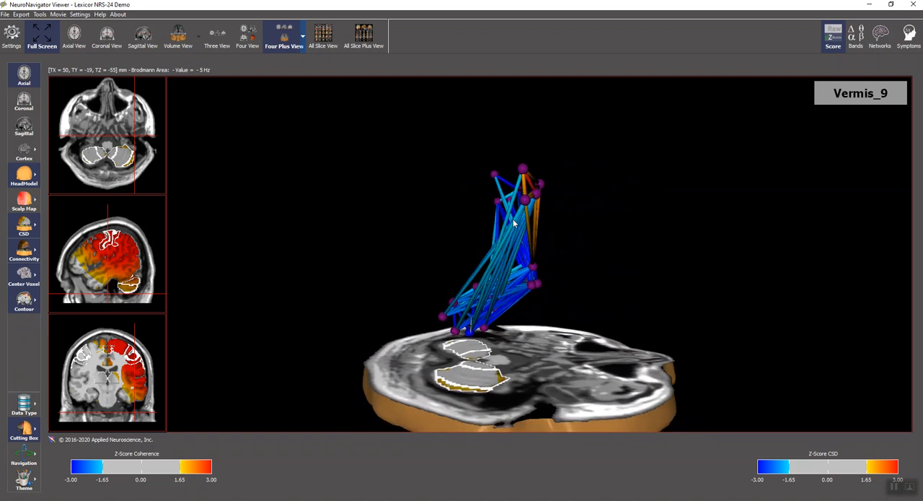
right_click(512, 223)
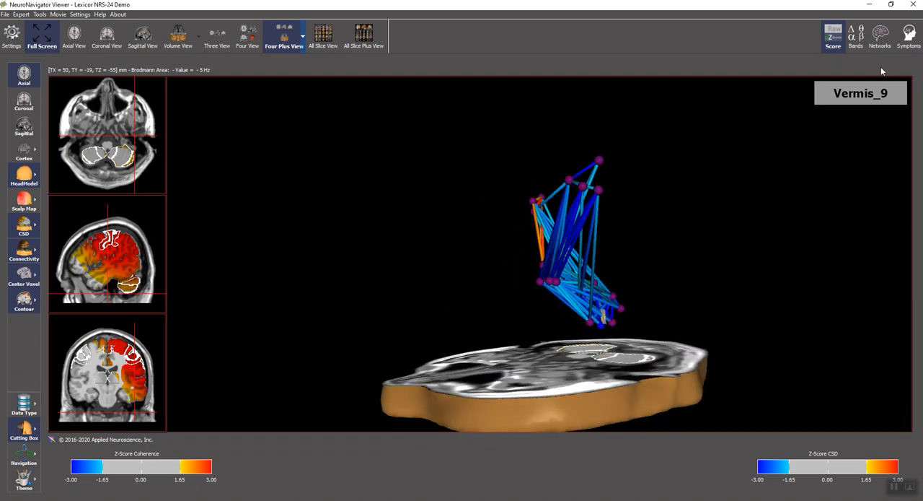
Switch the frequency band to Alpha1 and bring up the movie playback settings.
click(855, 36)
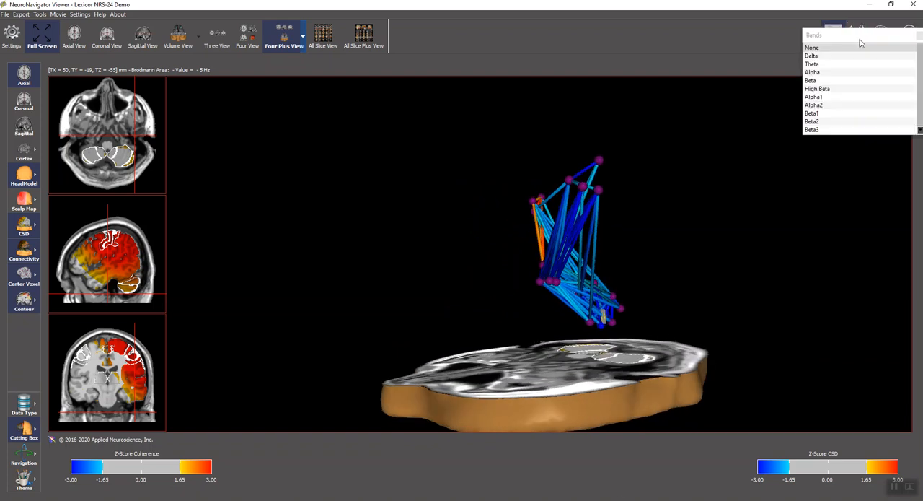
click(813, 96)
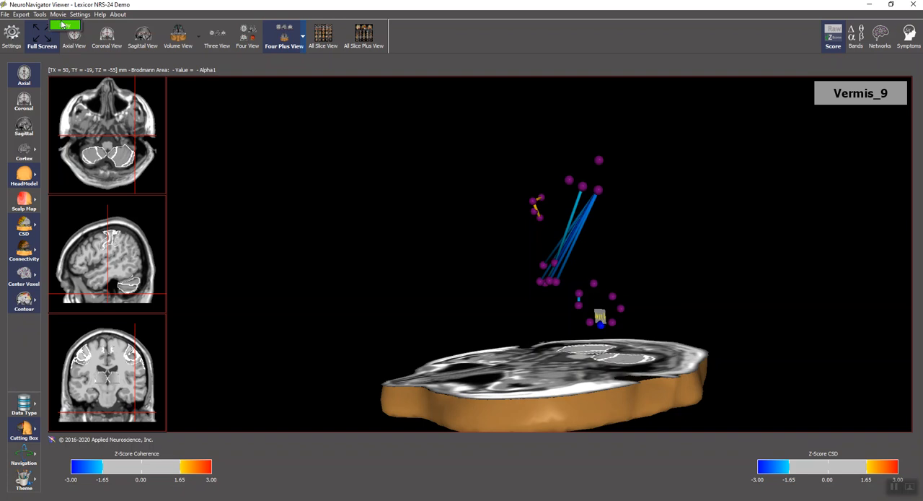
click(58, 15)
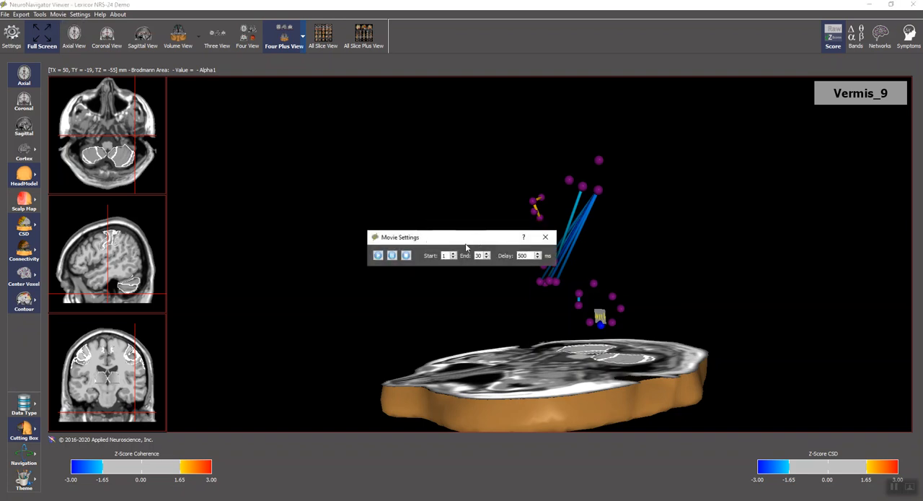
Start movie playback and move the Movie Settings window aside to reveal the DTI tract list.
click(377, 254)
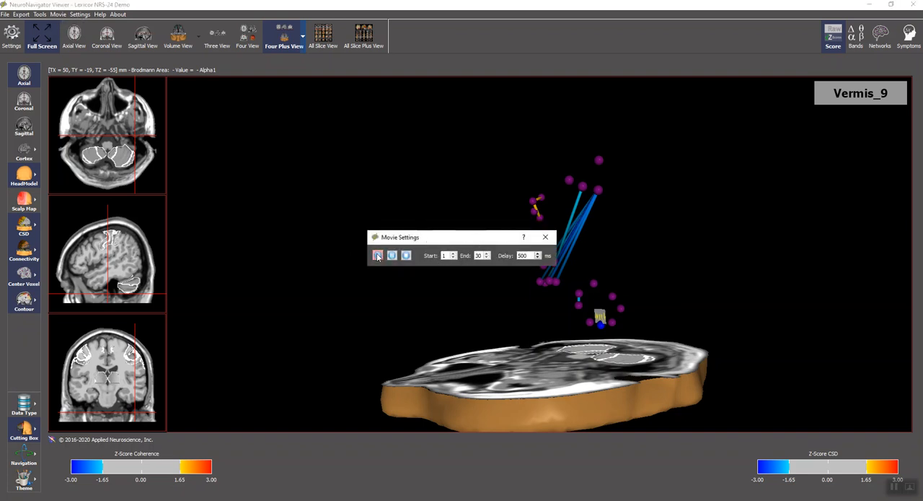
drag(400, 236, 830, 195)
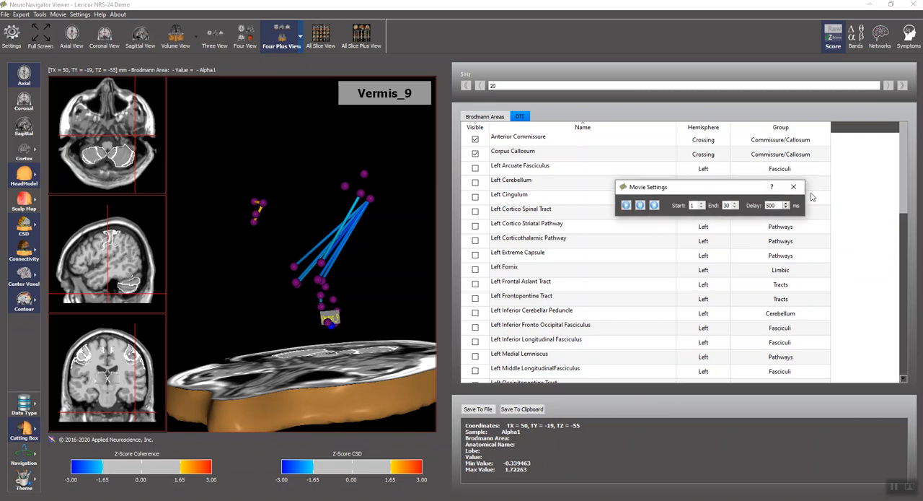
Close Movie Settings and show the Brodmann Areas table with visibility and center values.
click(793, 187)
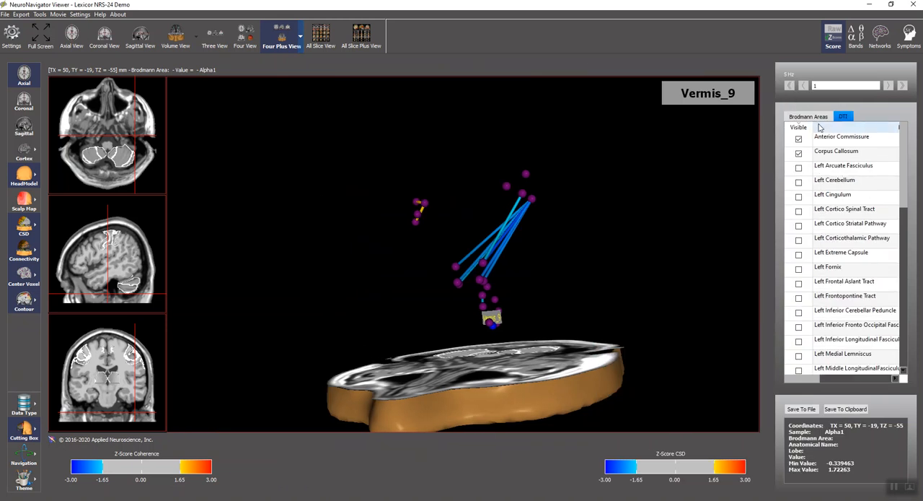
click(808, 117)
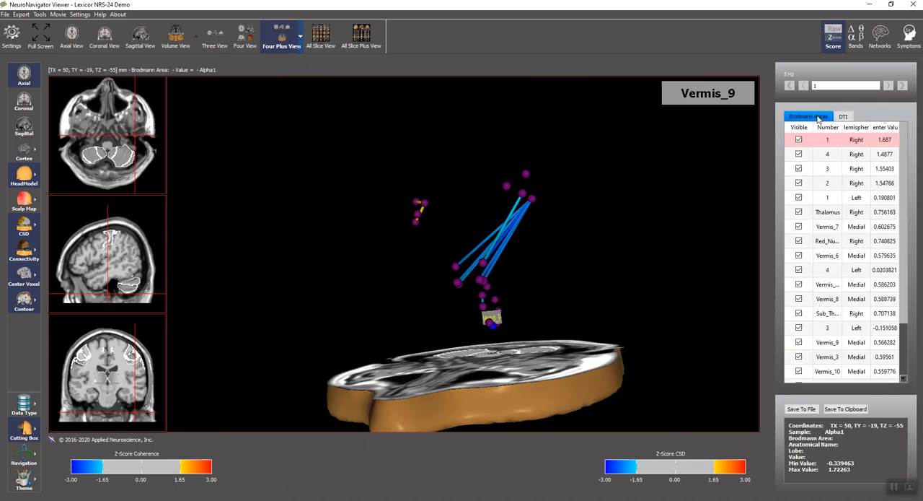
mouse_move(518, 169)
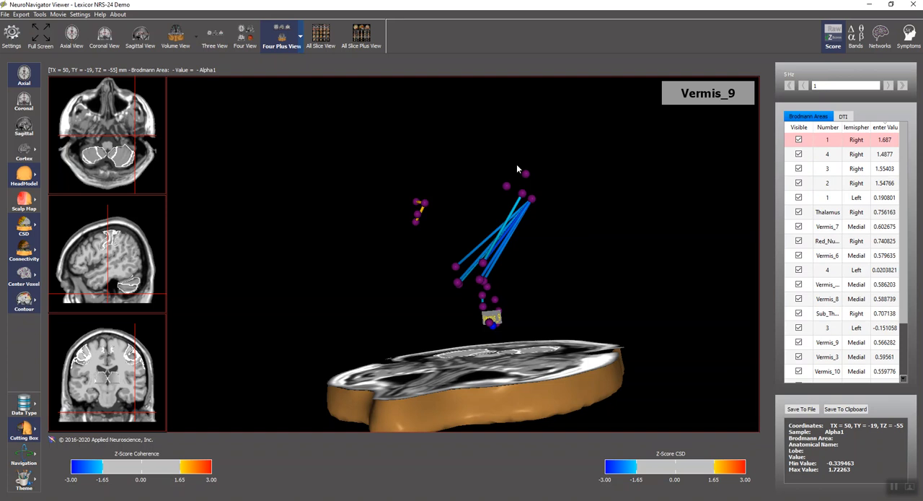